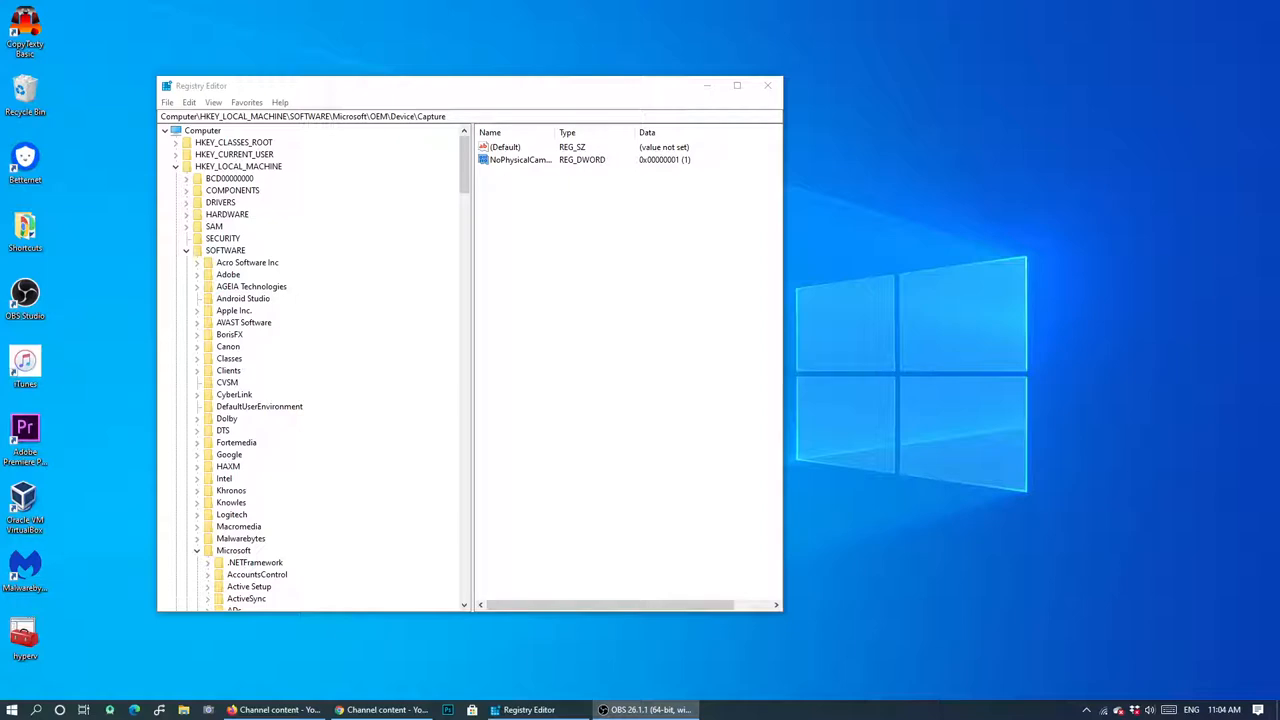
mouse_move(157, 501)
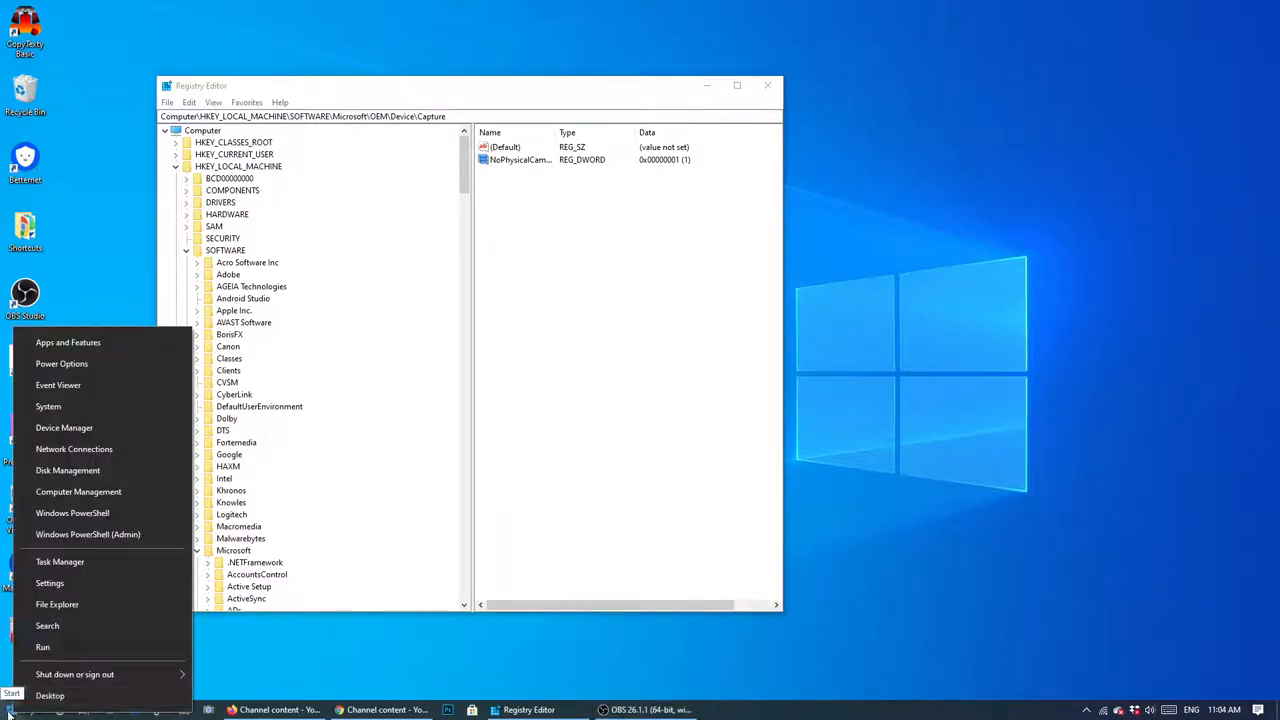
mouse_move(42, 647)
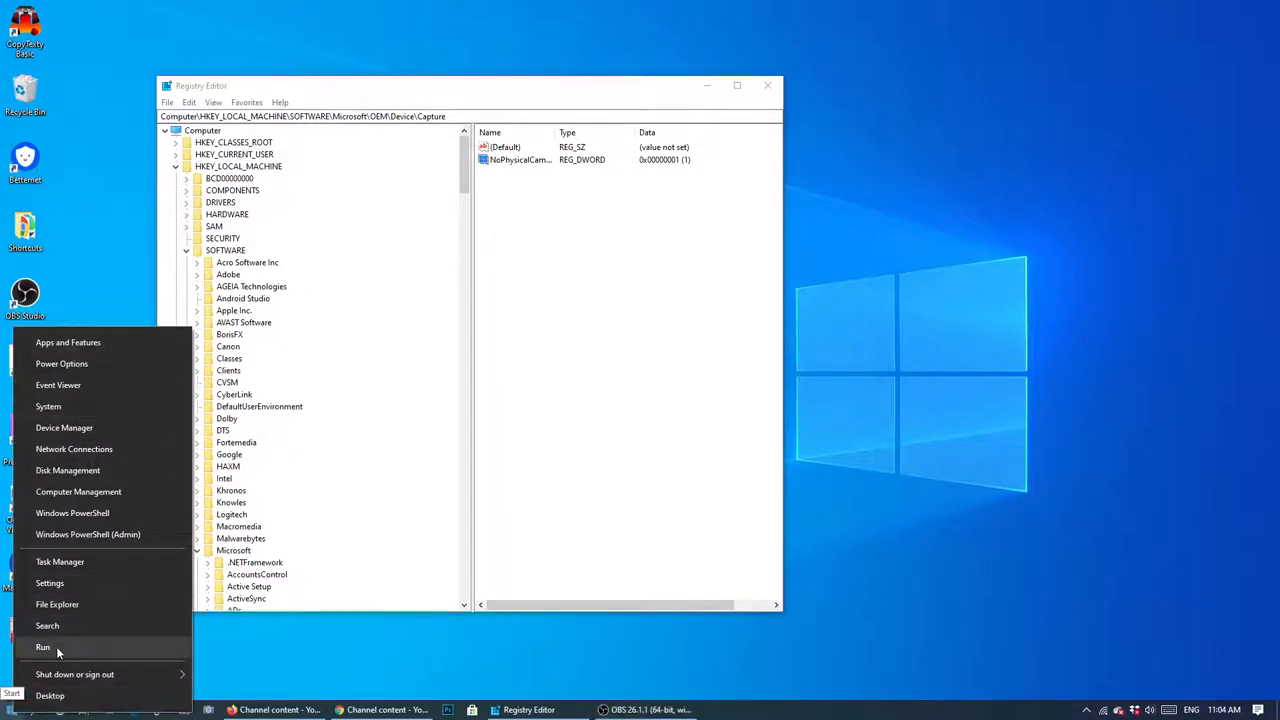
mouse_move(50, 695)
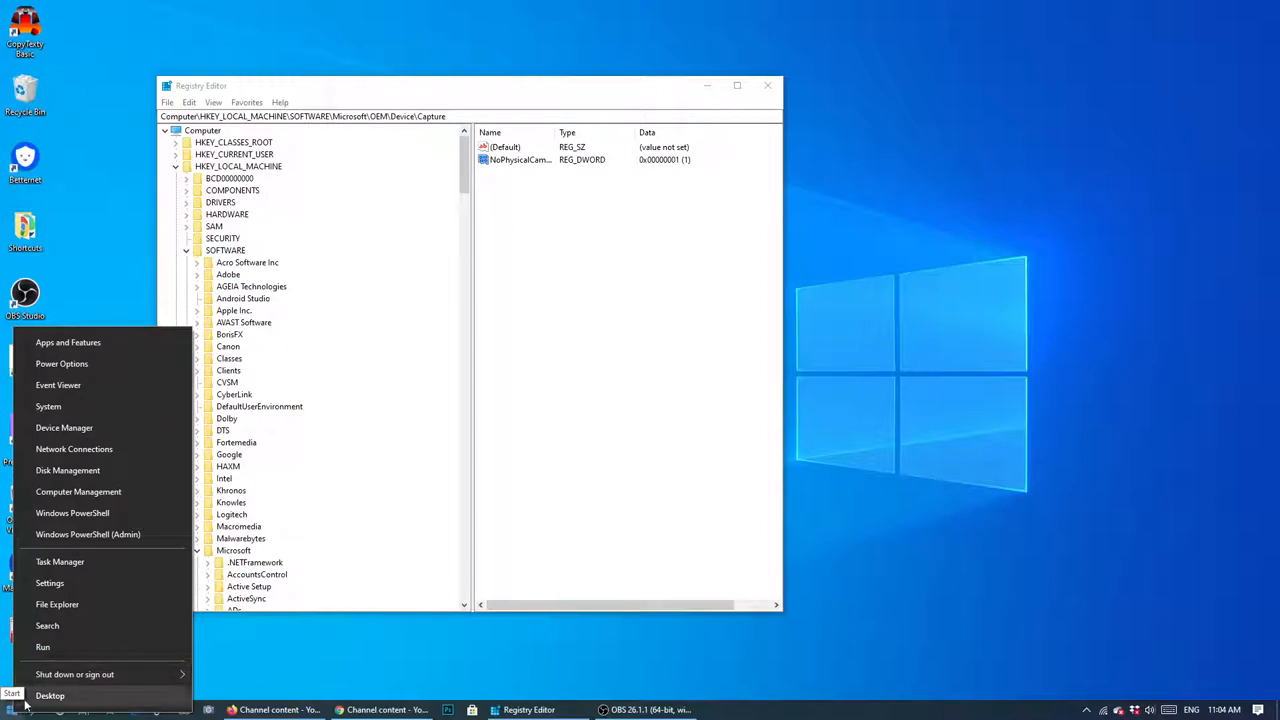
mouse_move(43, 647)
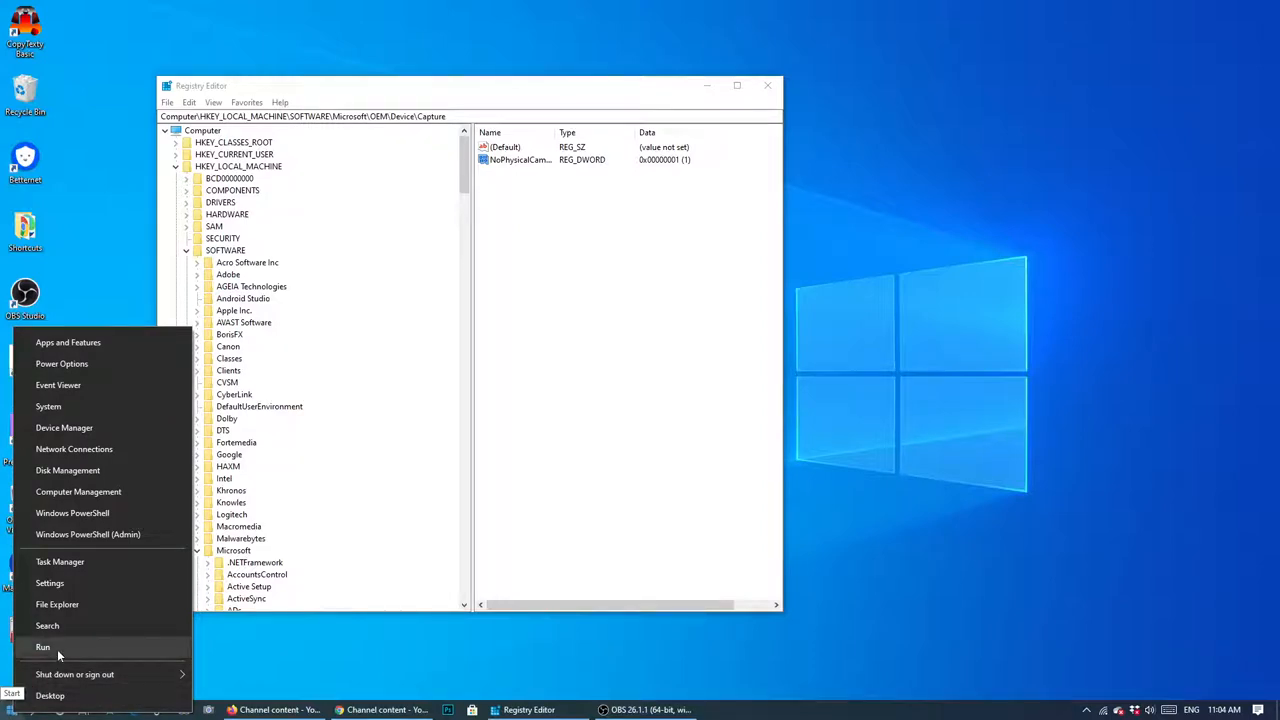
Launch Registry Editor via the Run dialog with regedt32.
click(43, 647)
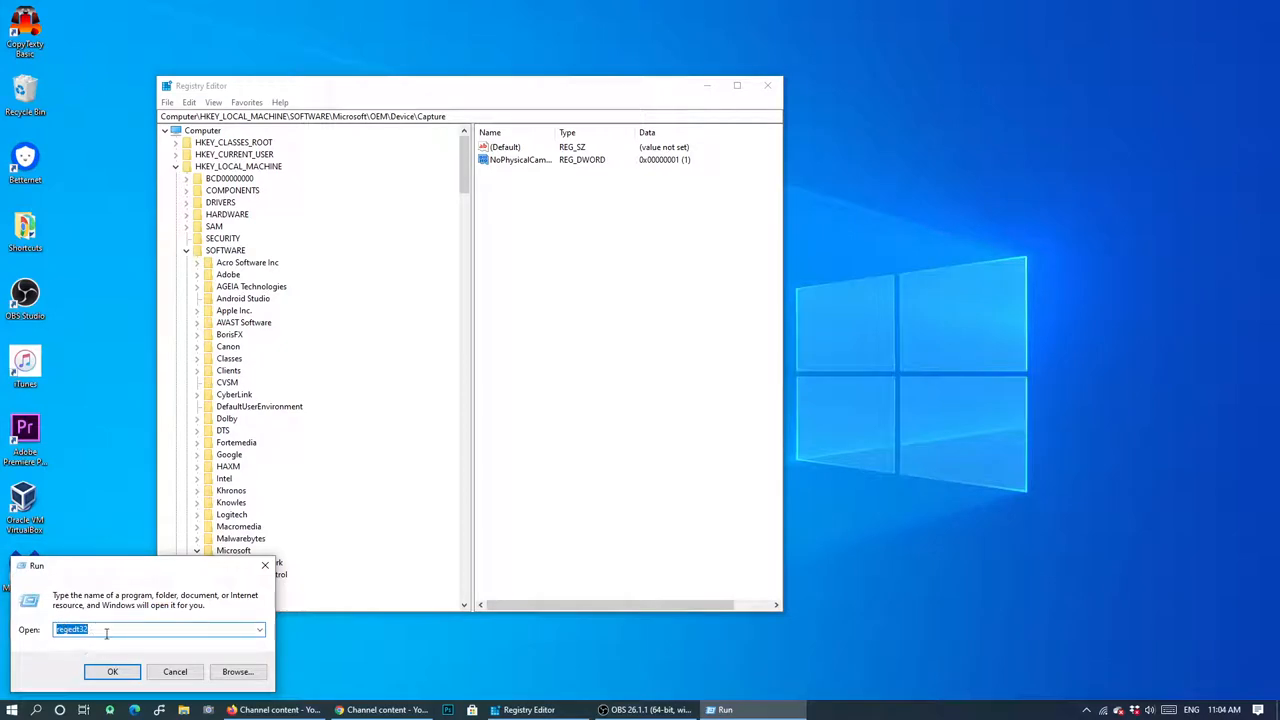
text(regedt)
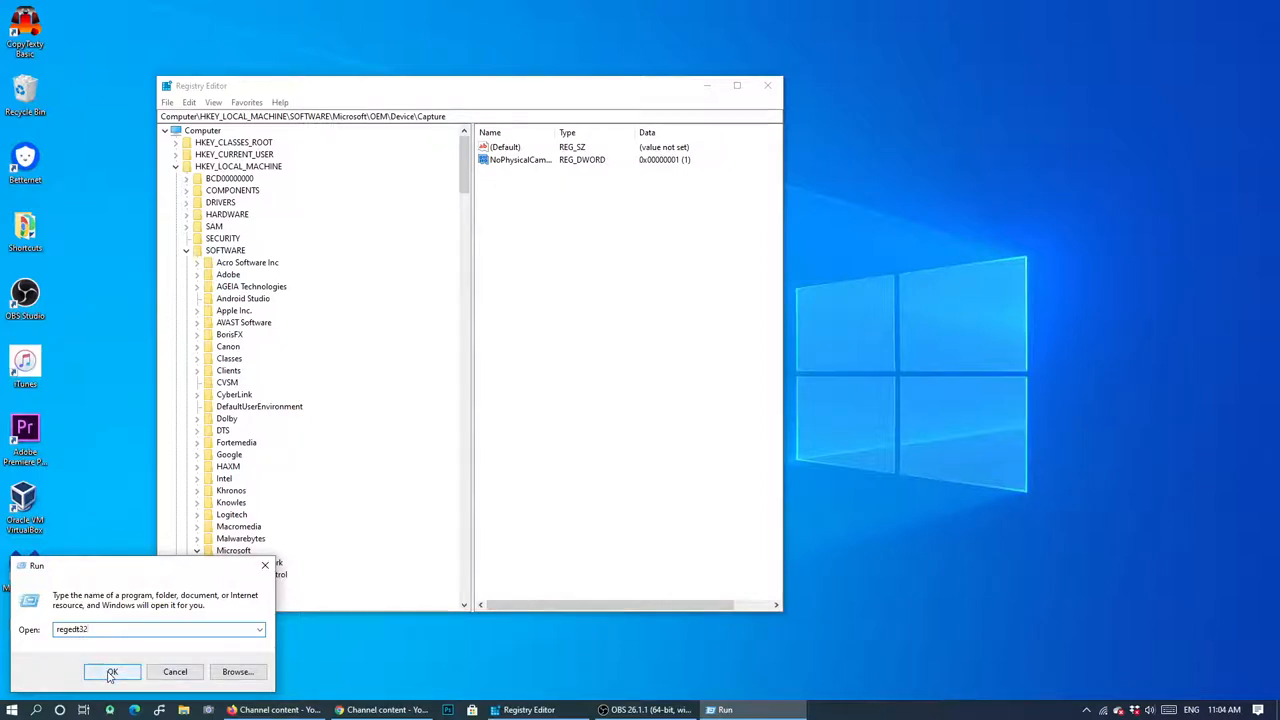
click(112, 671)
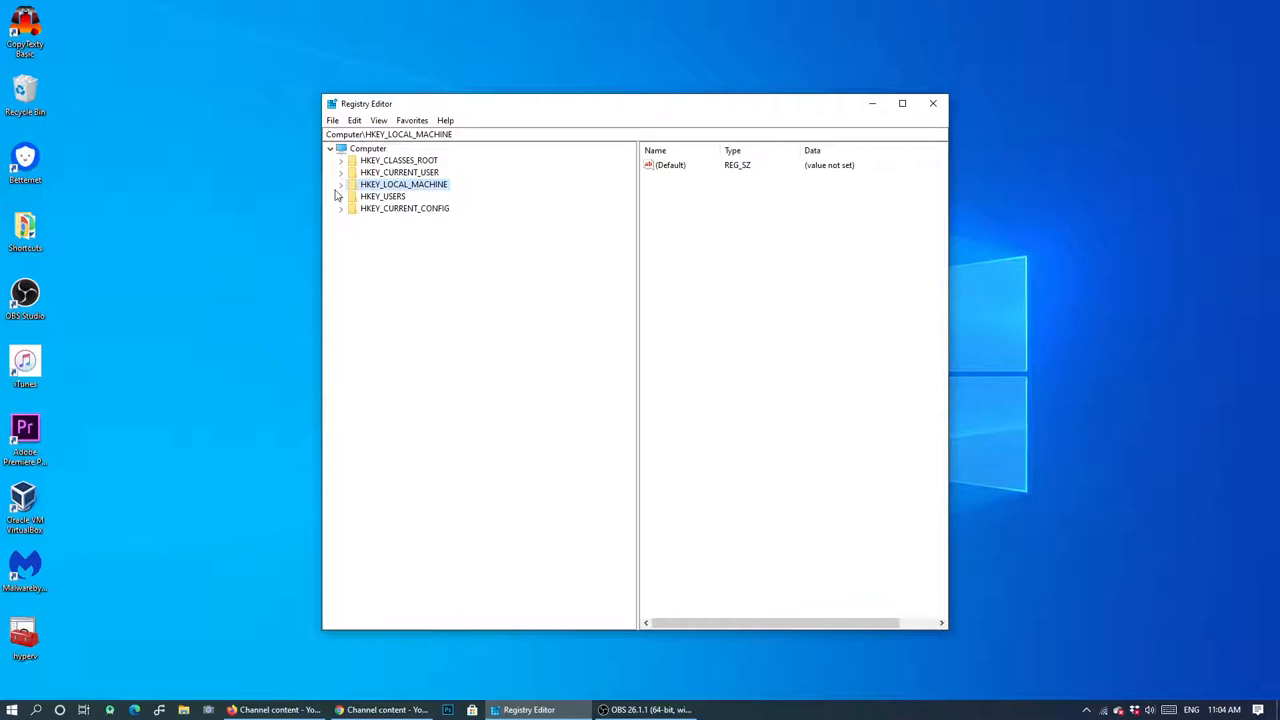
Expand HKEY_LOCAL_MACHINE, SOFTWARE and Microsoft in the tree pane.
click(341, 184)
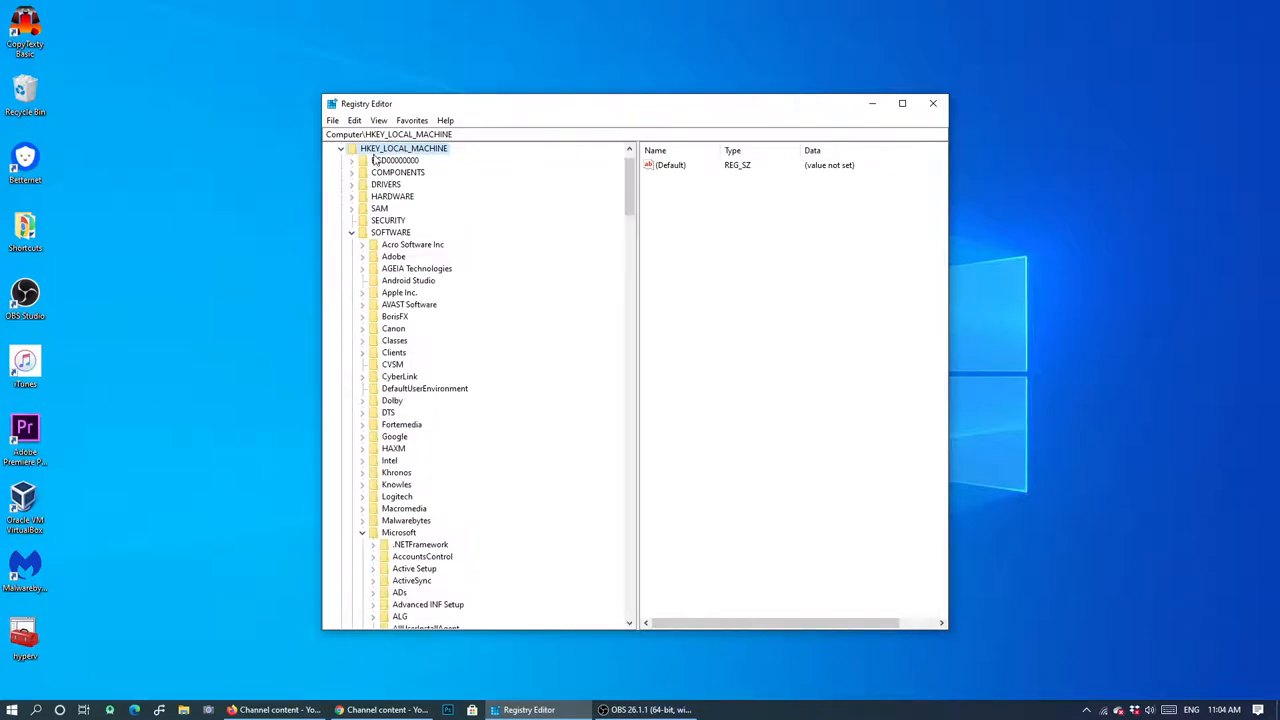
click(340, 184)
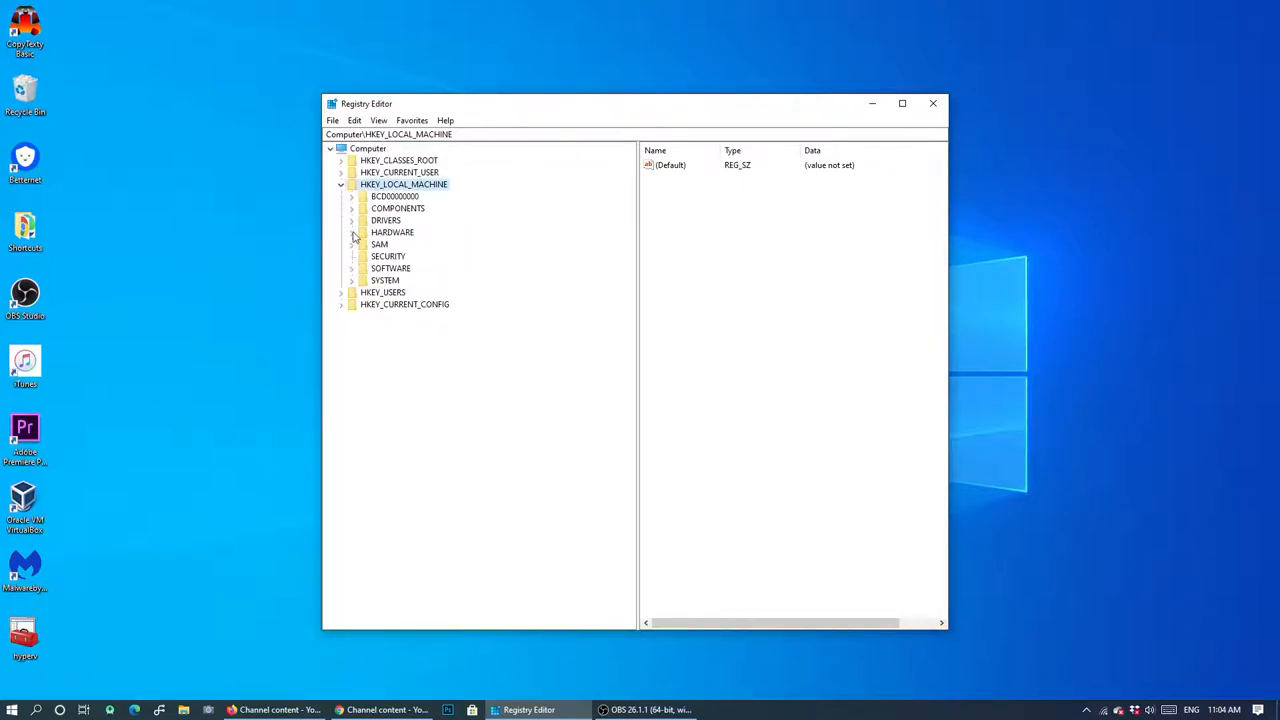
mouse_move(380, 243)
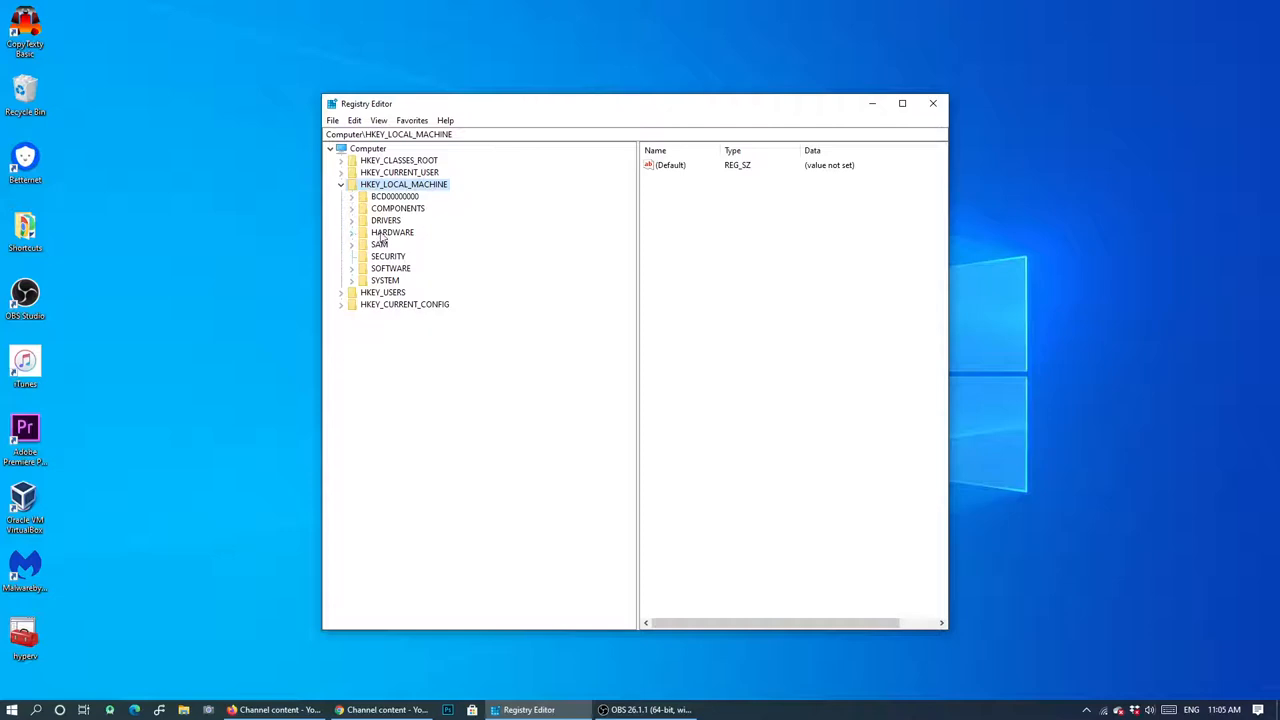
click(351, 232)
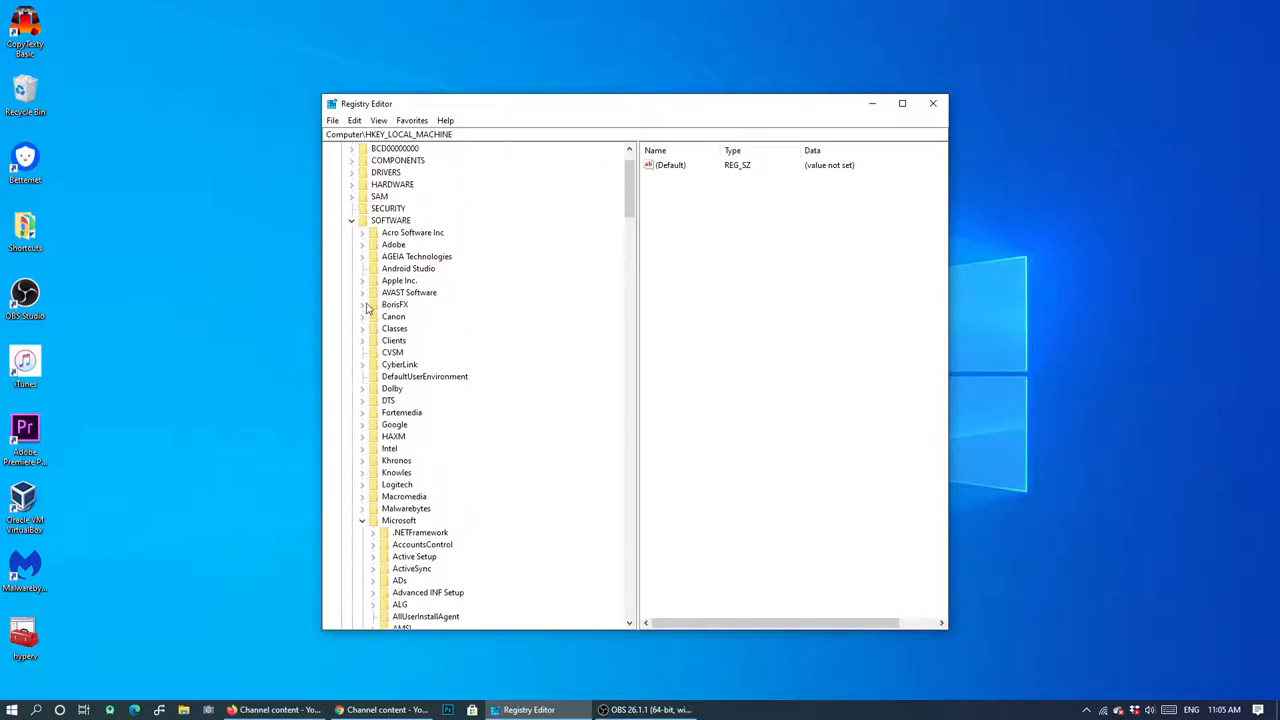
scroll(down, 3)
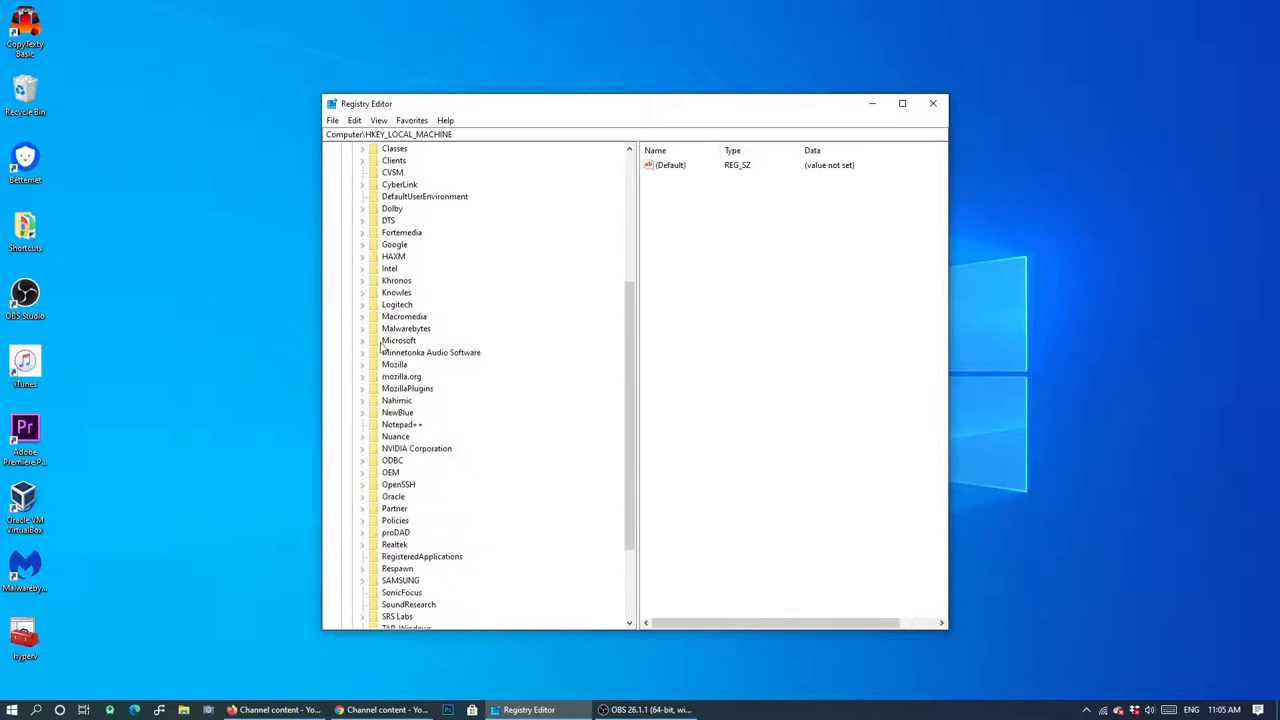
click(362, 340)
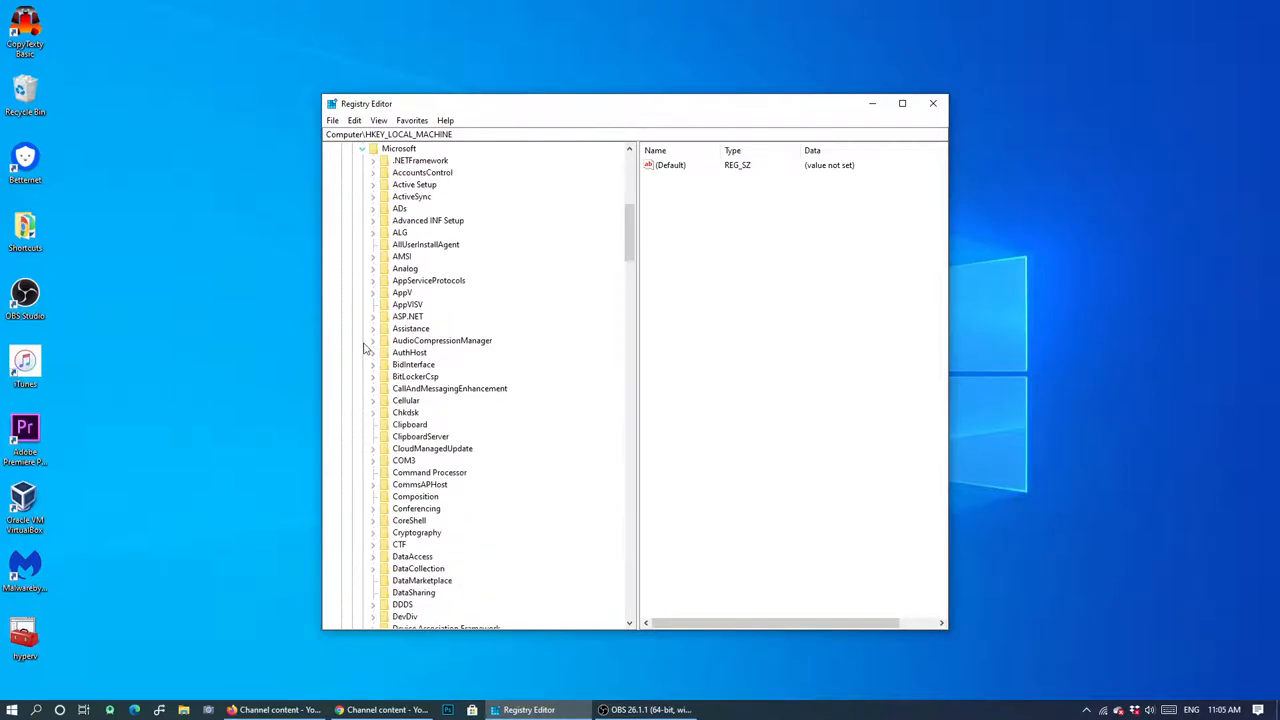
Expand OEM and Device to reveal the Capture subkey.
scroll(down, 3)
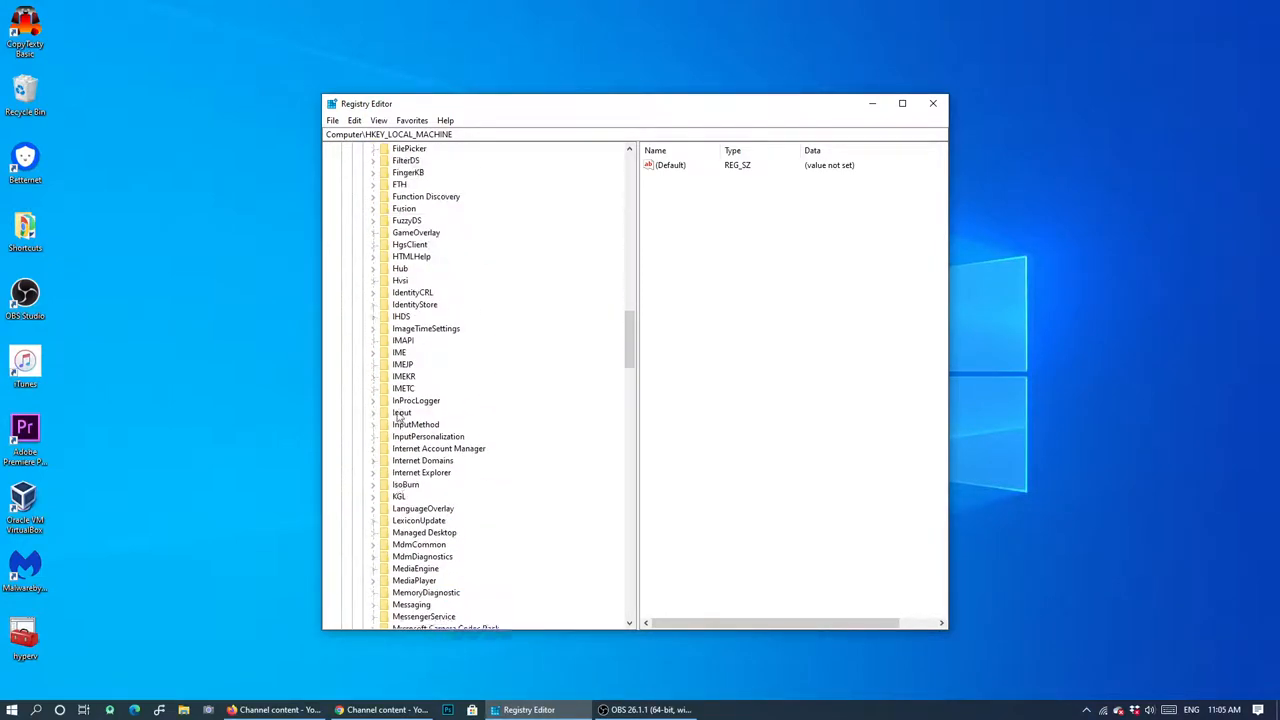
click(373, 328)
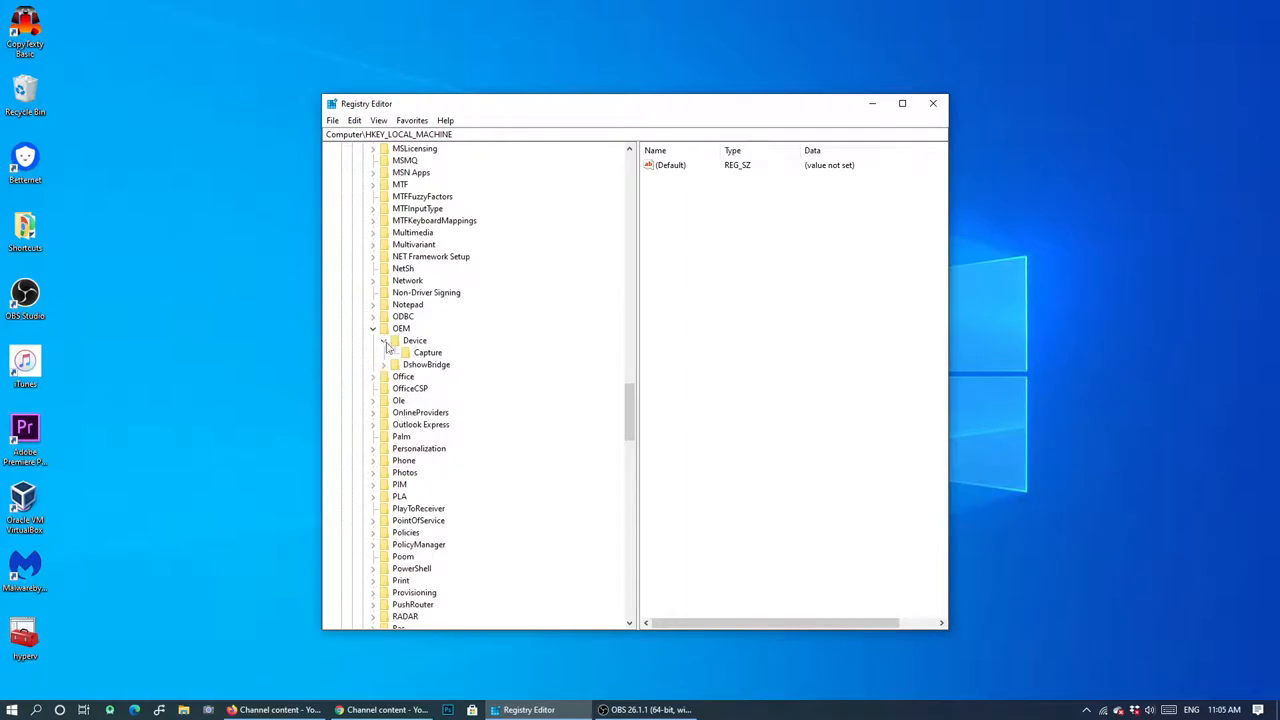
click(373, 328)
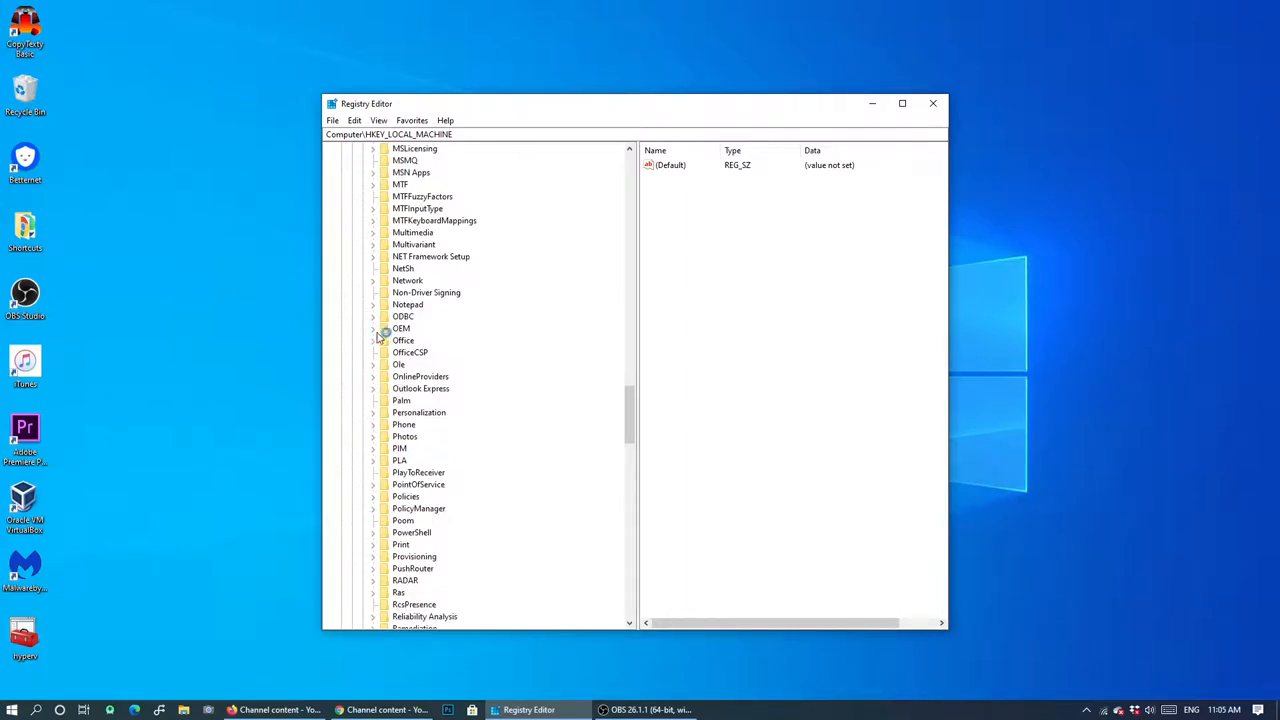
click(373, 328)
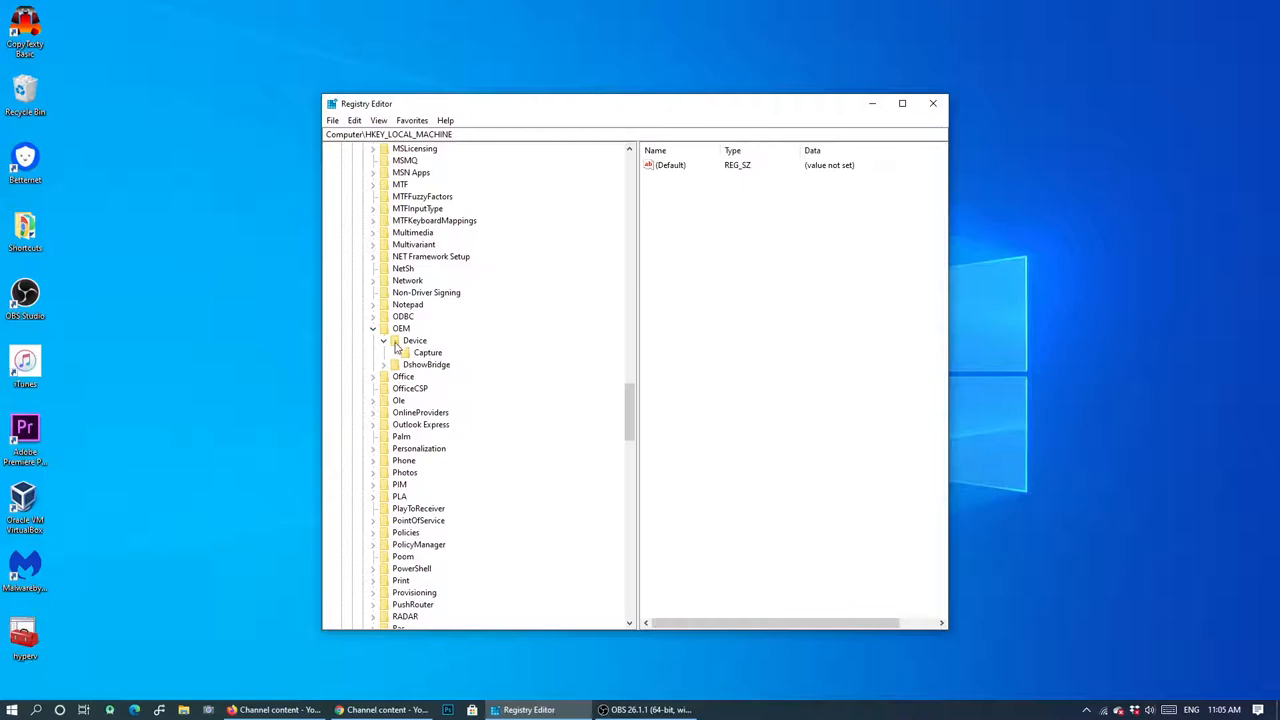
click(383, 340)
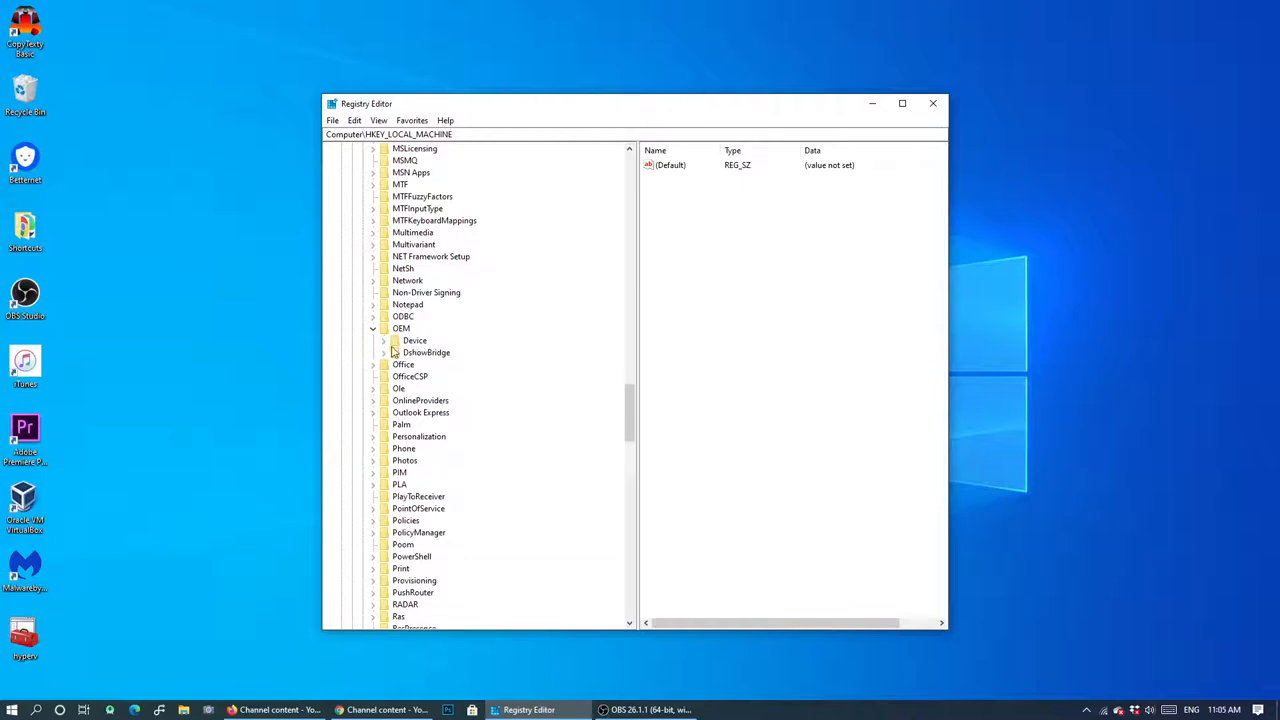
click(384, 340)
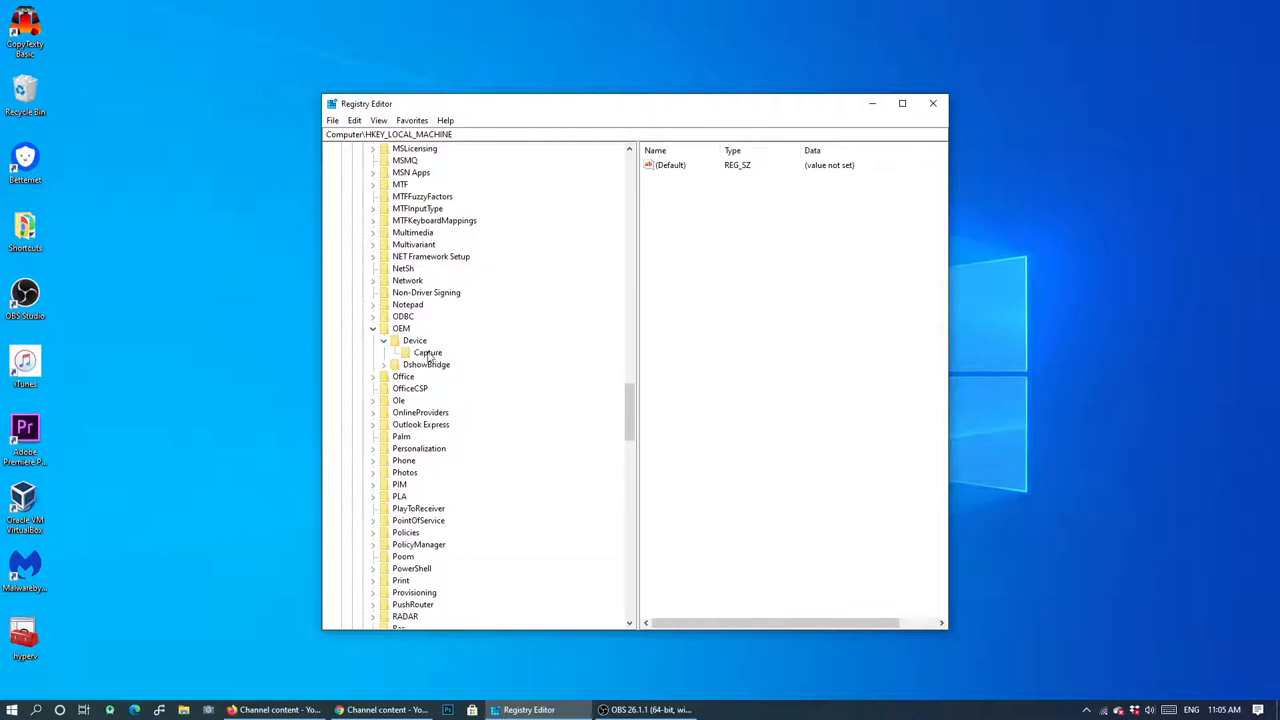
Select the Capture key and its NoPhysicalCameraLED DWORD (data 1).
click(428, 352)
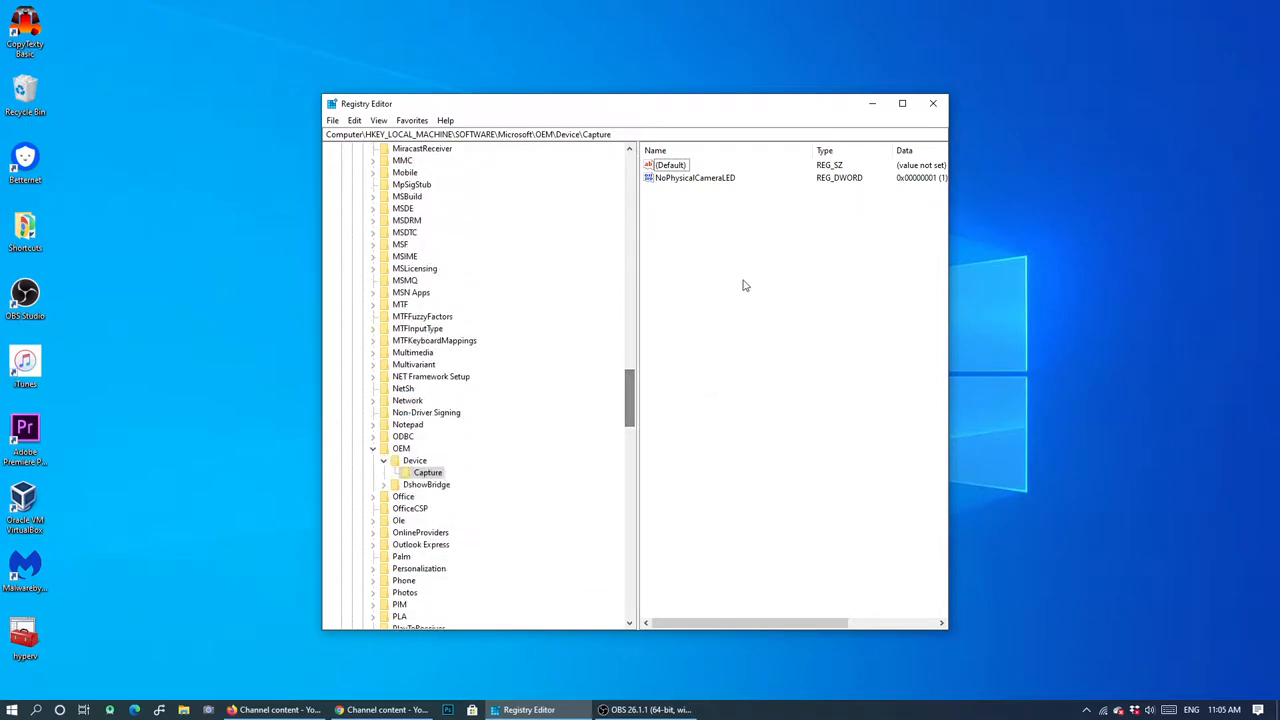
mouse_move(698, 187)
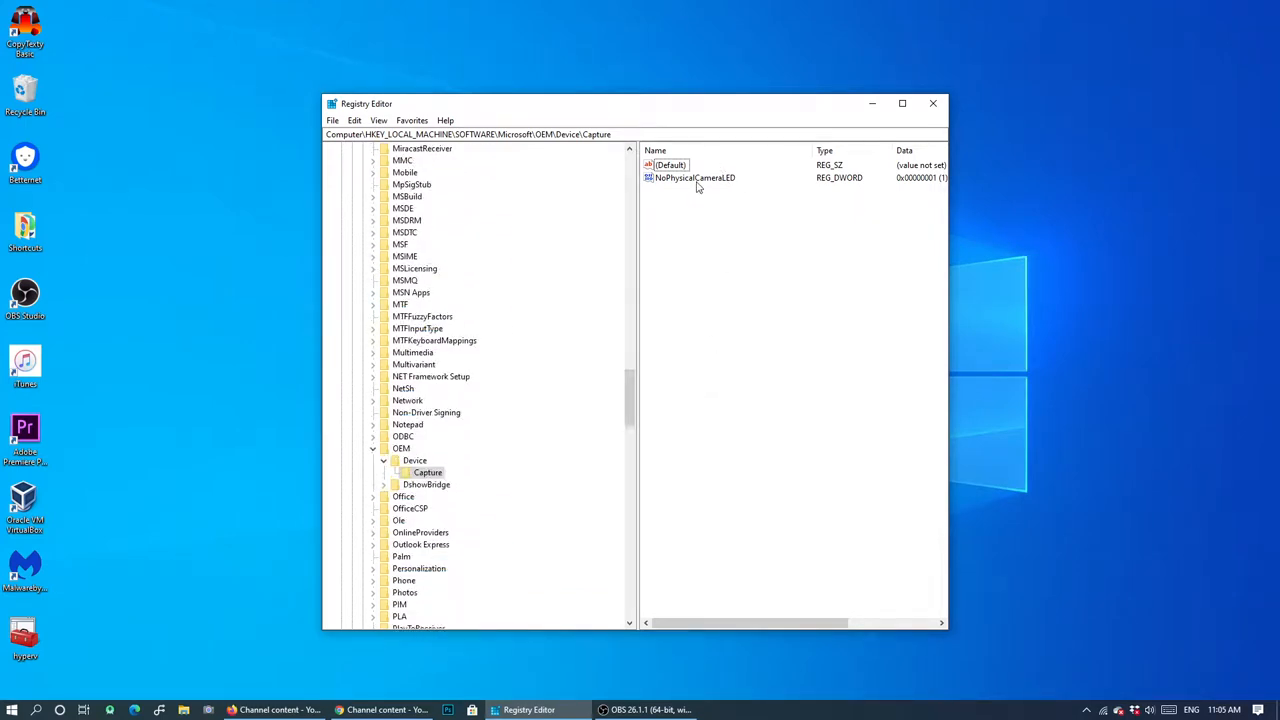
click(695, 178)
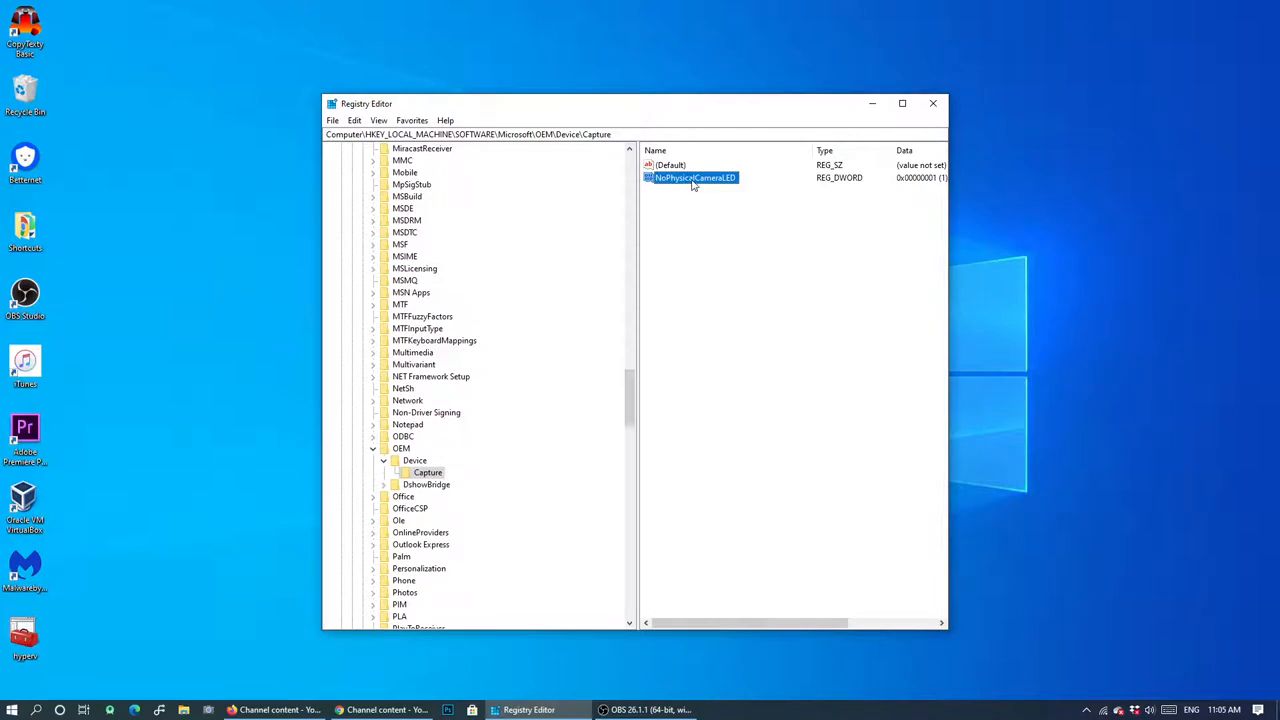
mouse_move(716, 211)
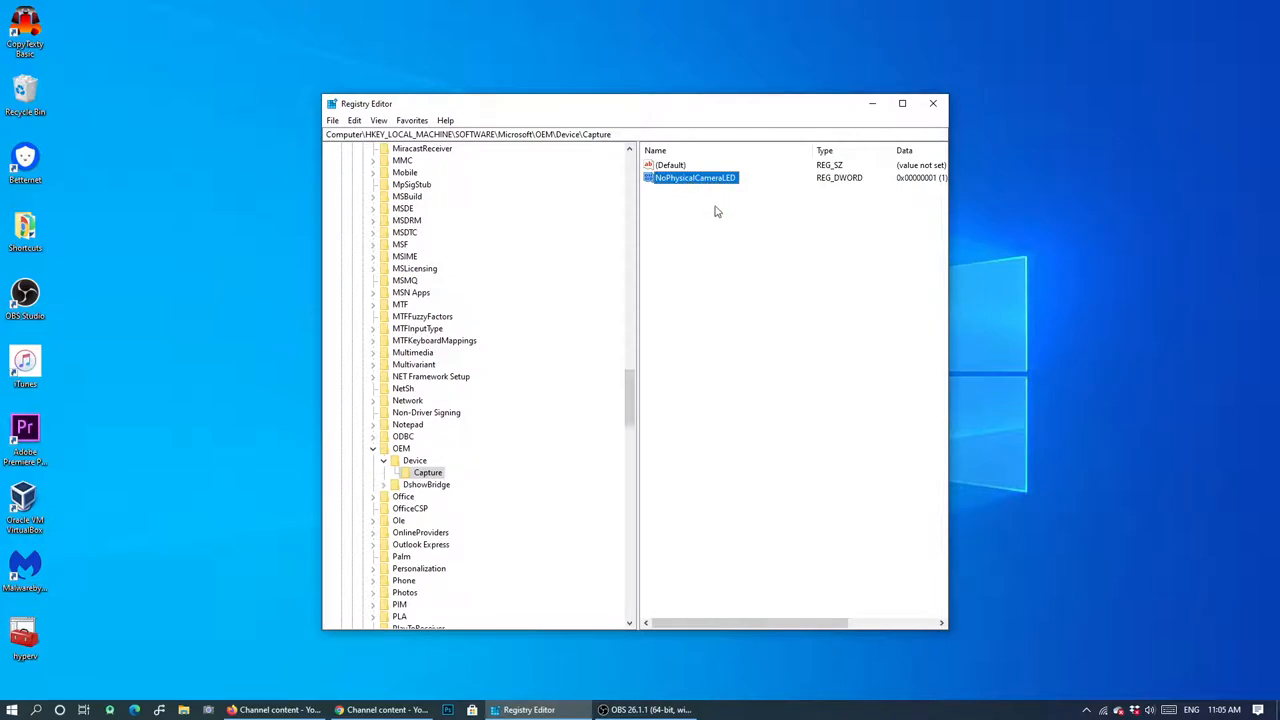
mouse_move(694, 193)
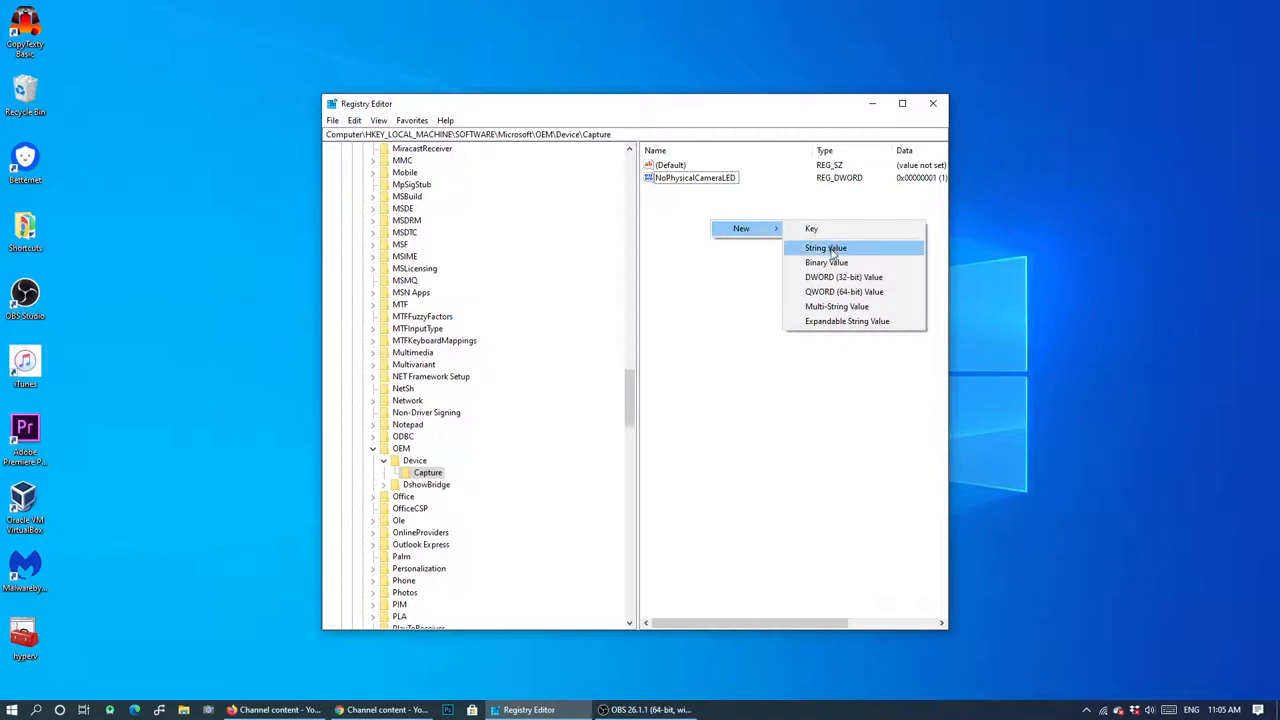
mouse_move(836, 277)
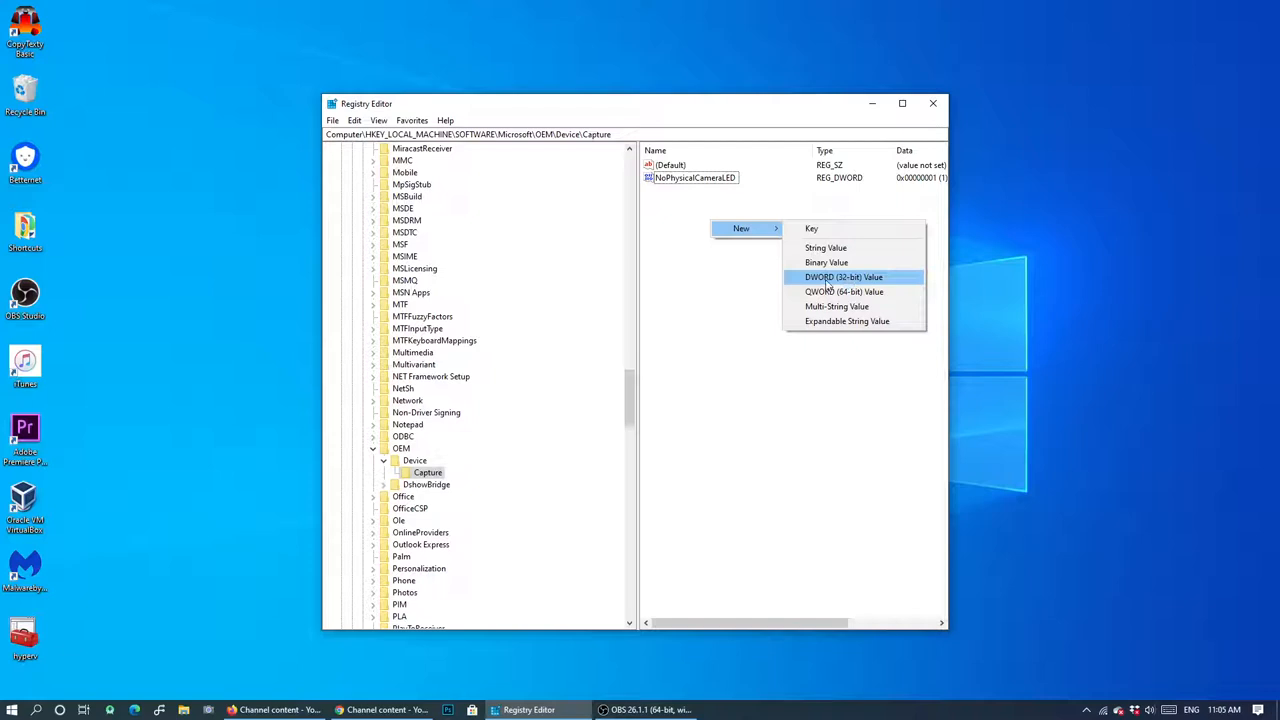
mouse_move(845, 280)
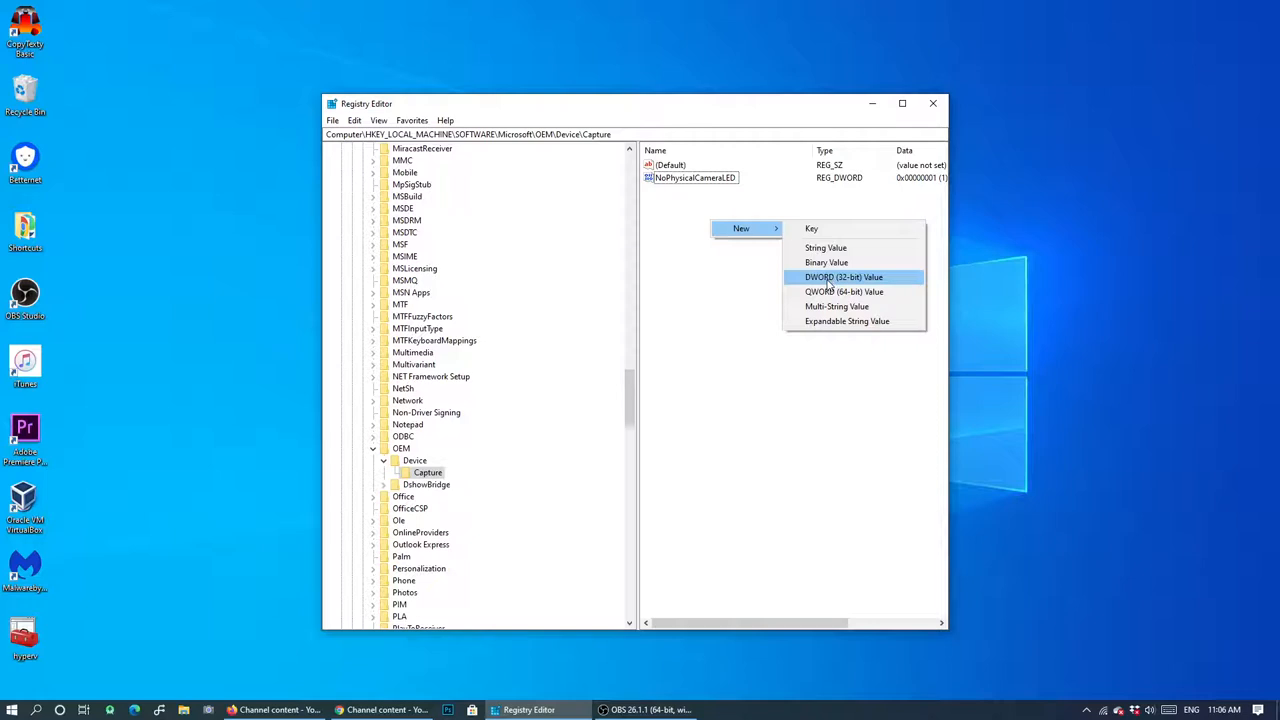
Create a new DWORD under Capture and try naming it NoPhysicalCameraLED, hitting a duplicate-name error.
click(843, 277)
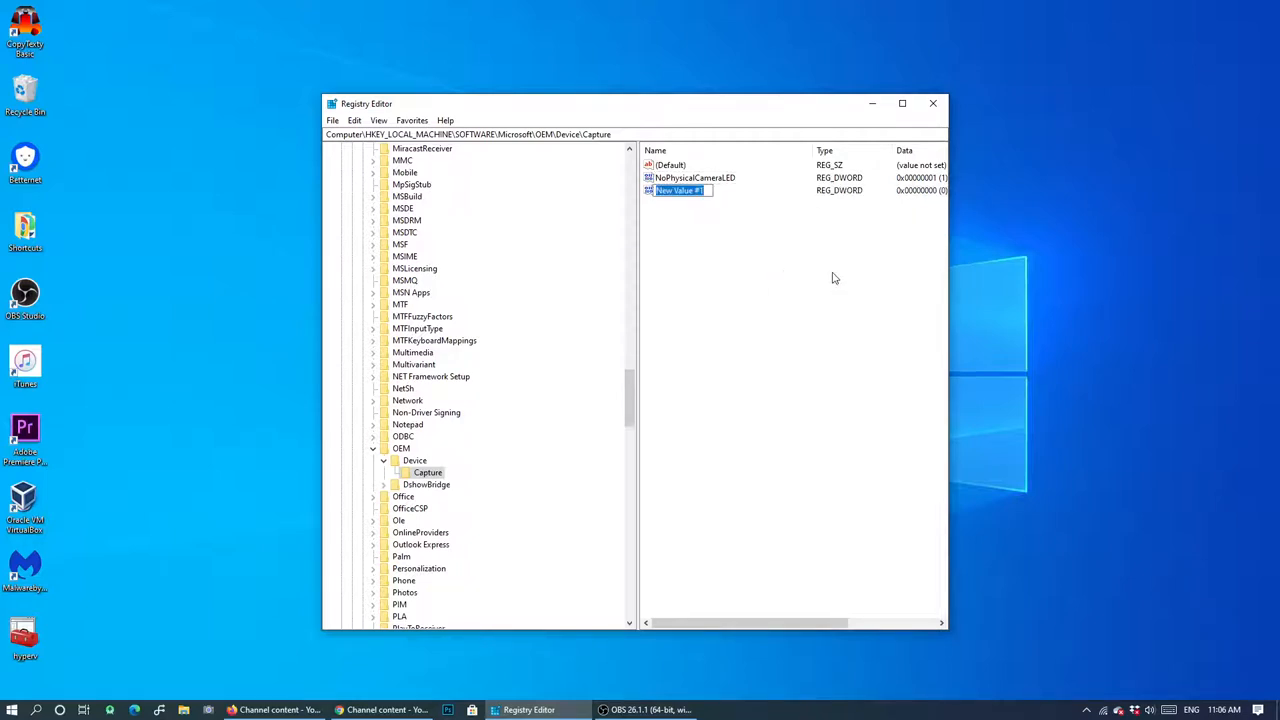
mouse_move(718, 231)
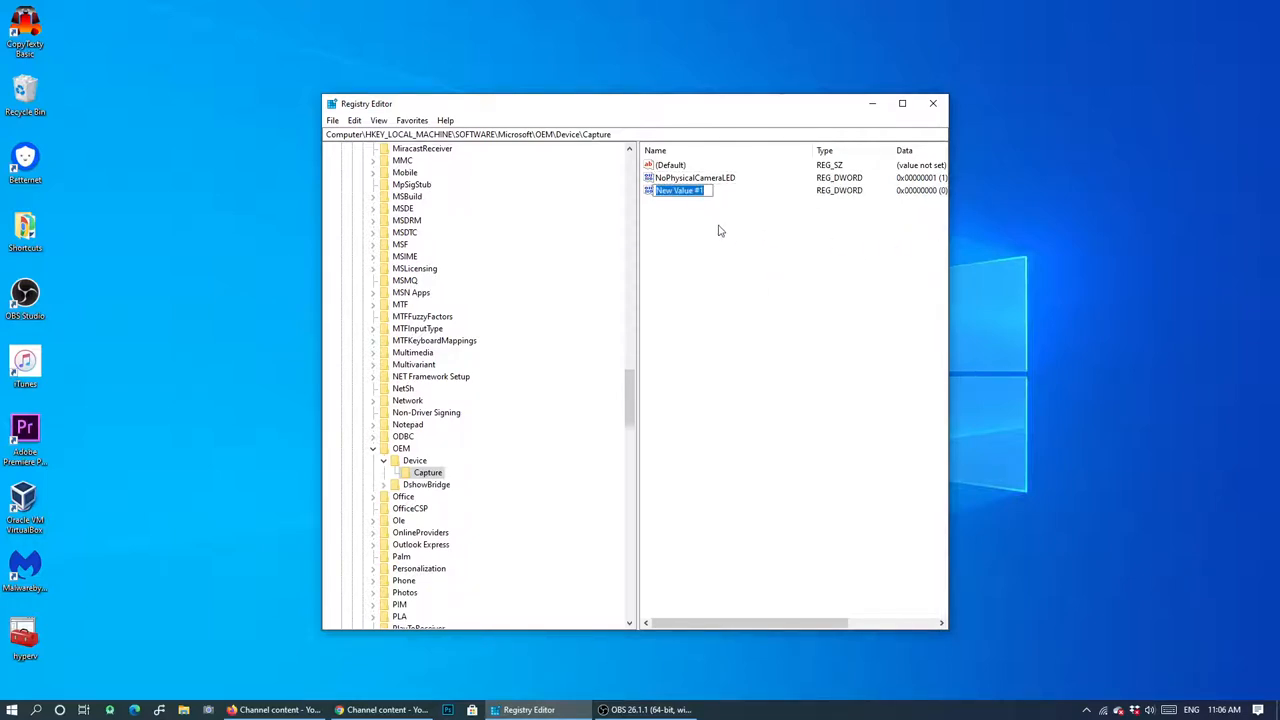
text(NoPhysicalCameraLED)
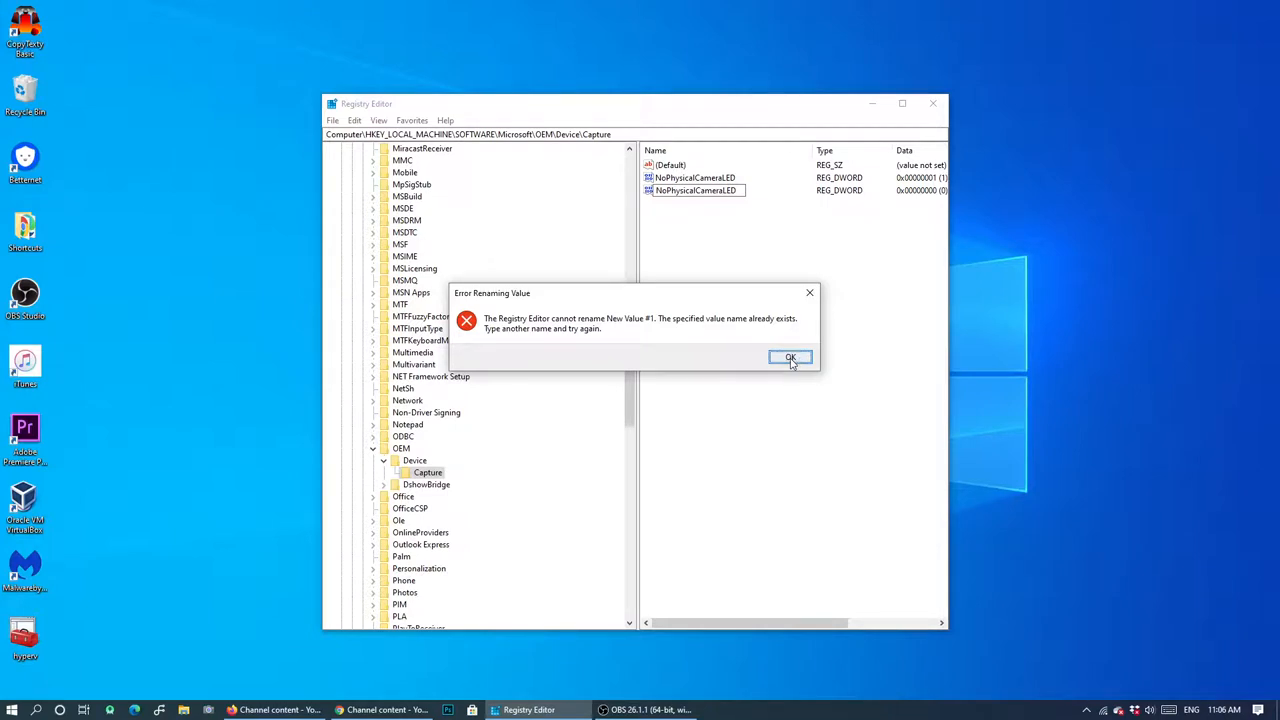
Dismiss the error and review NoPhysicalCameraLED's value data, leaving it at 1.
click(790, 358)
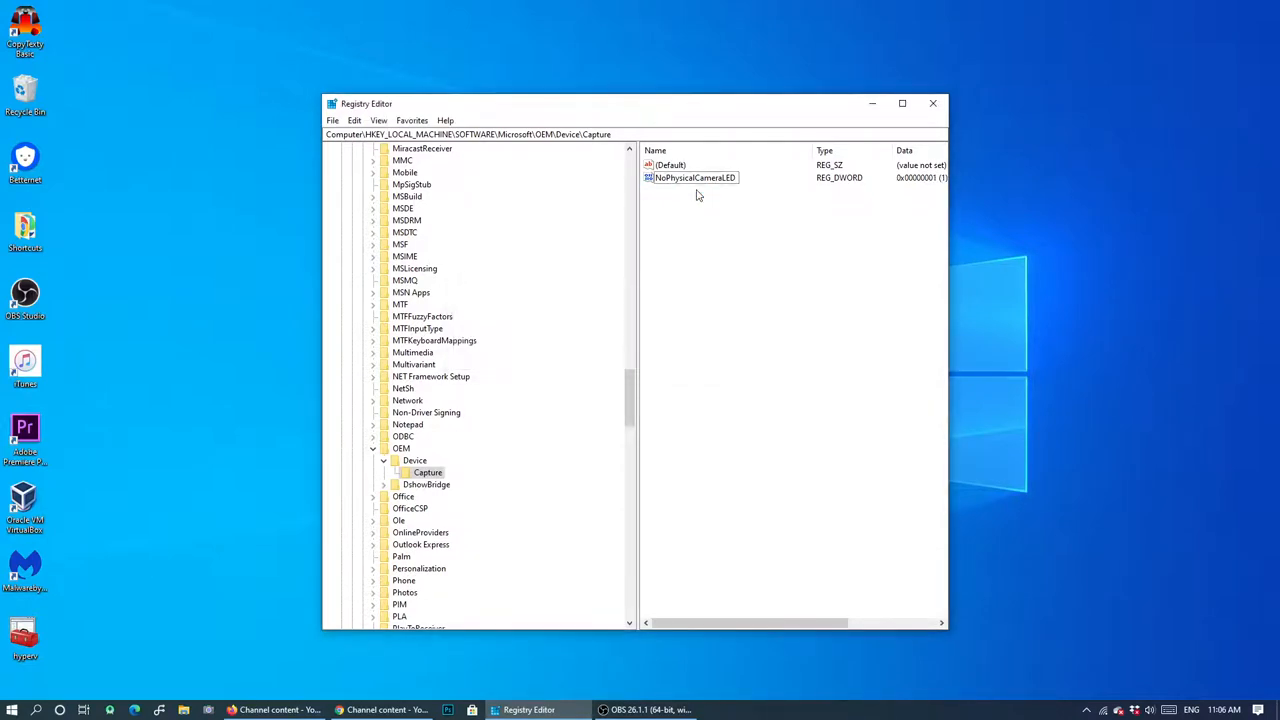
double_click(695, 177)
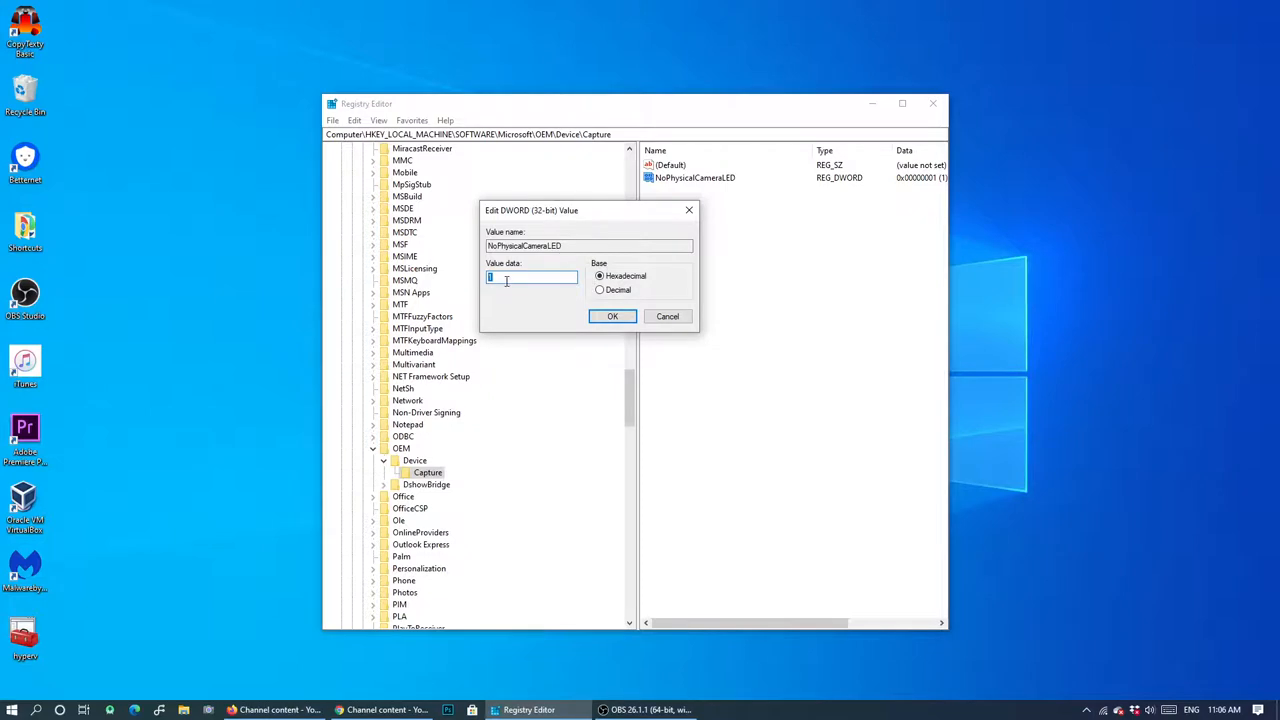
text(0)
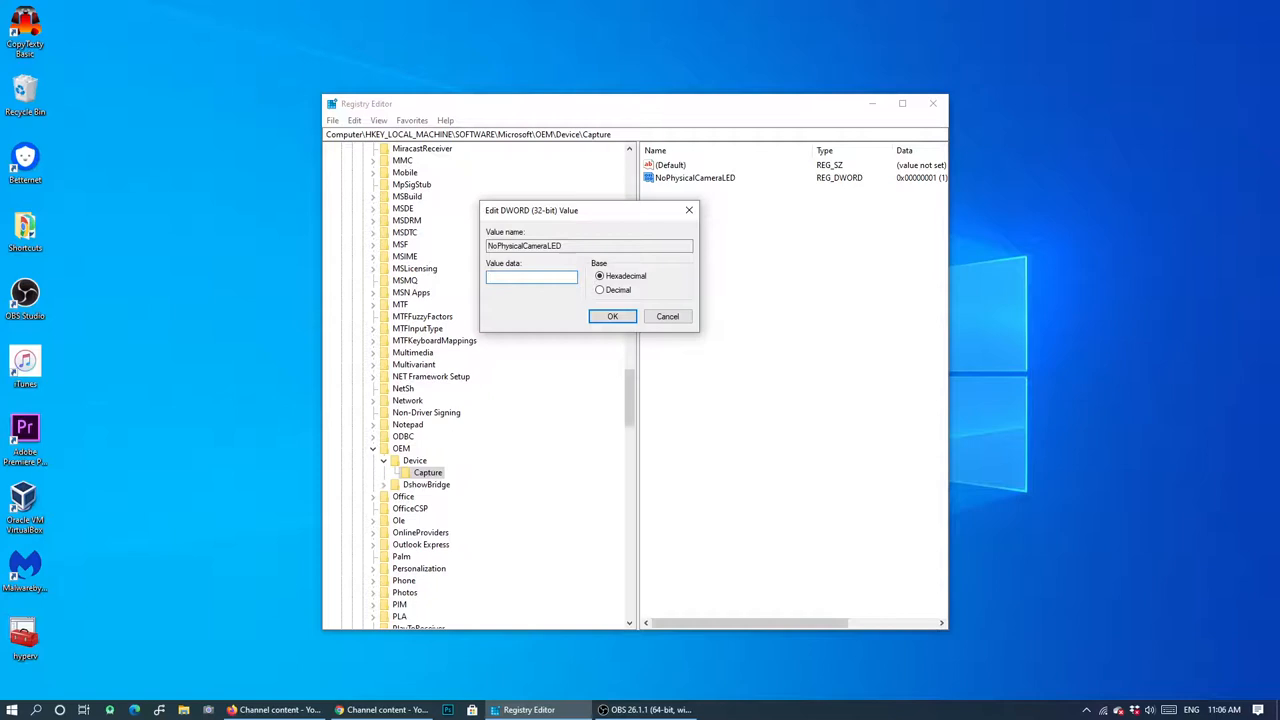
click(612, 316)
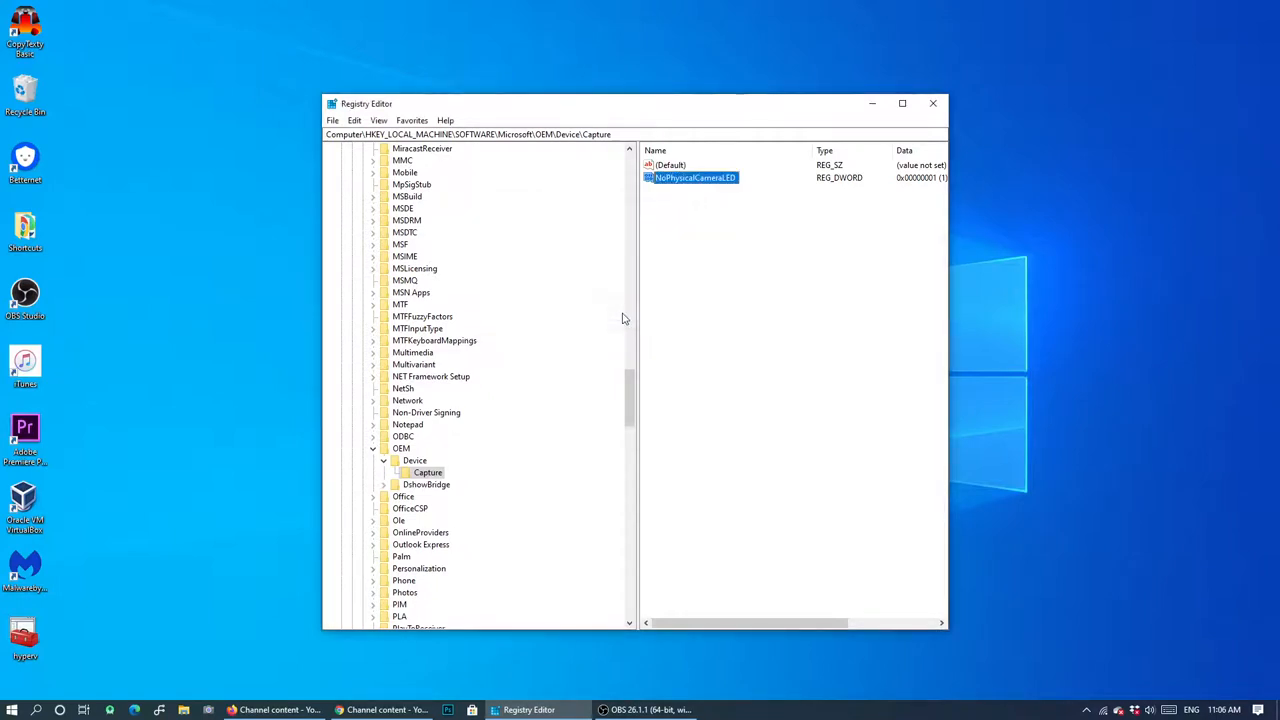
mouse_move(366, 503)
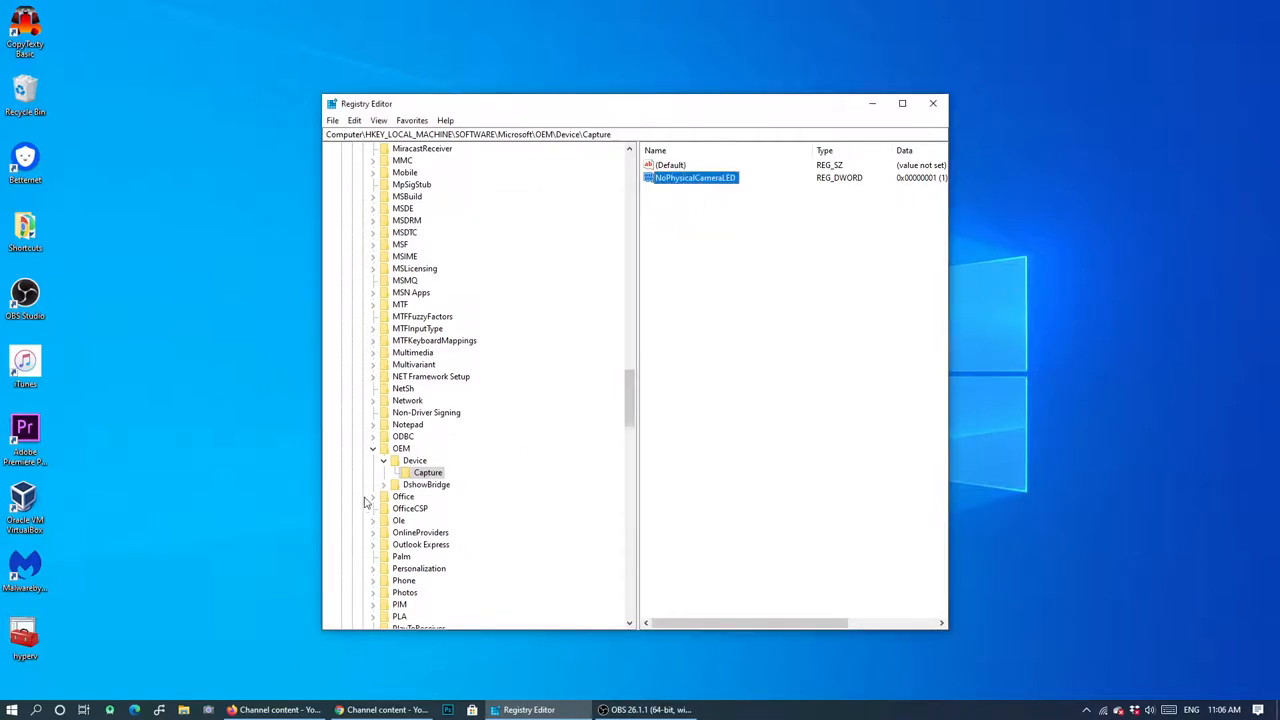
mouse_move(300, 604)
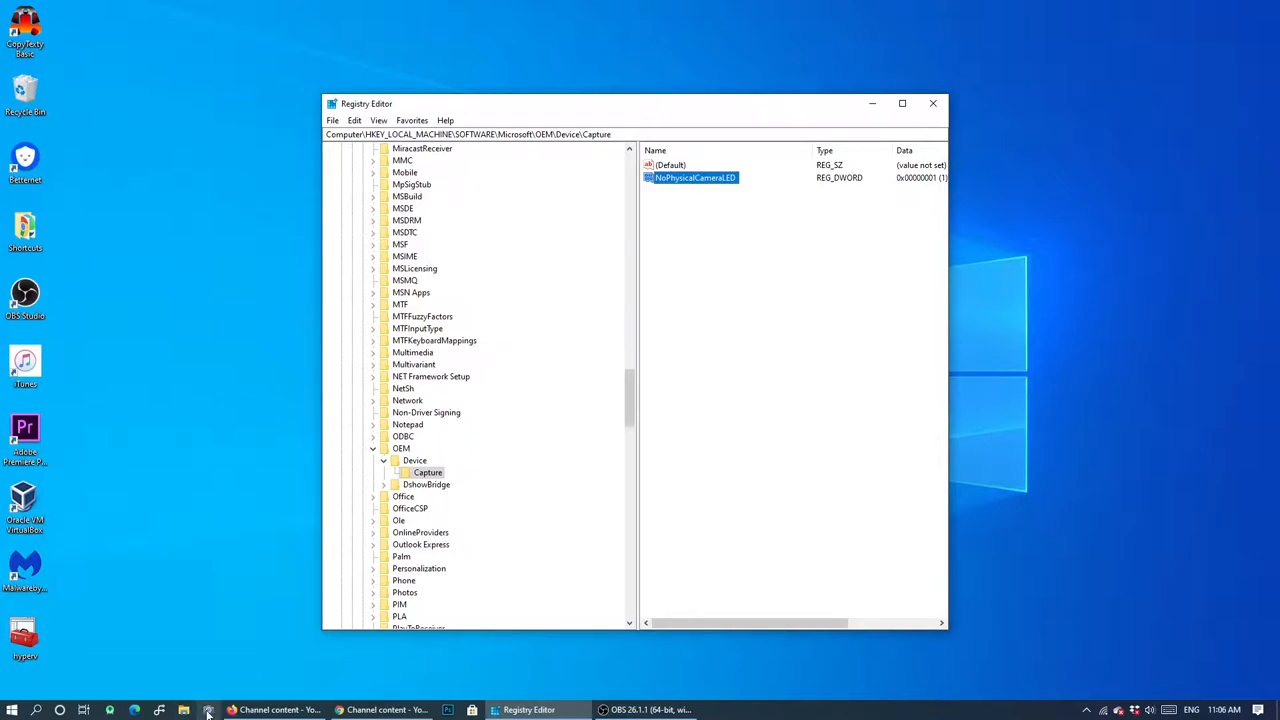
mouse_move(208, 709)
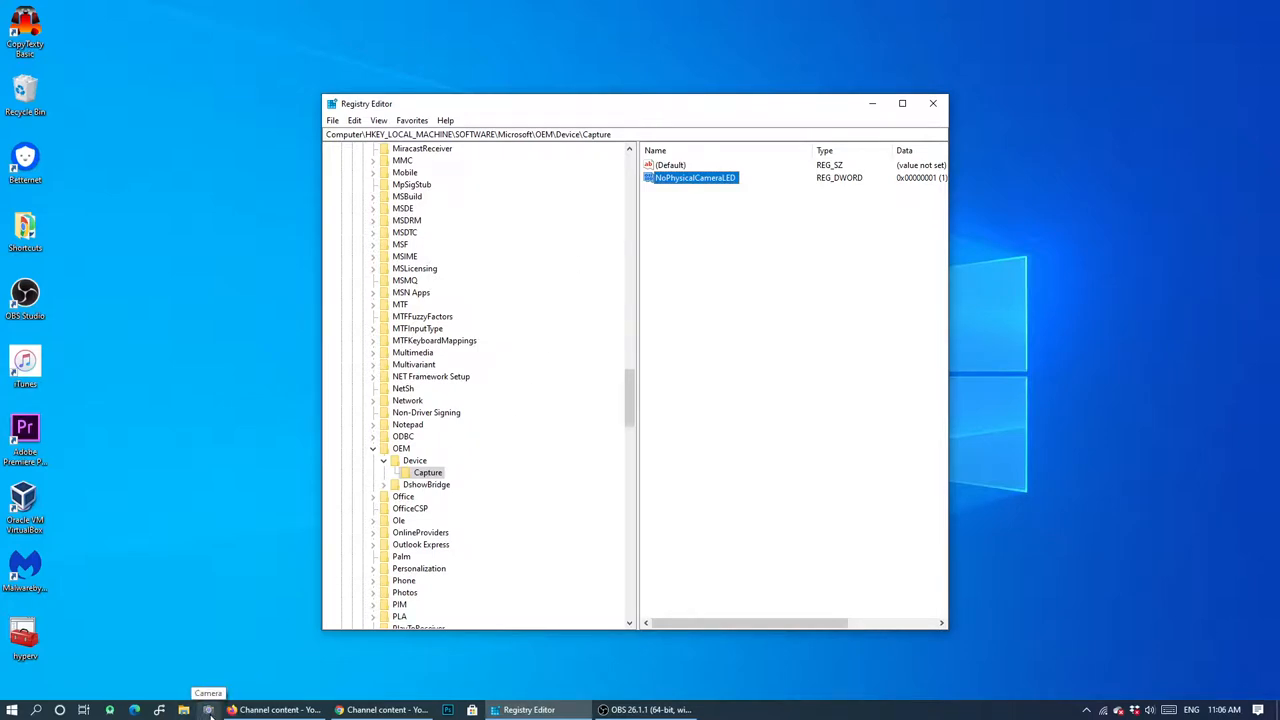
click(208, 709)
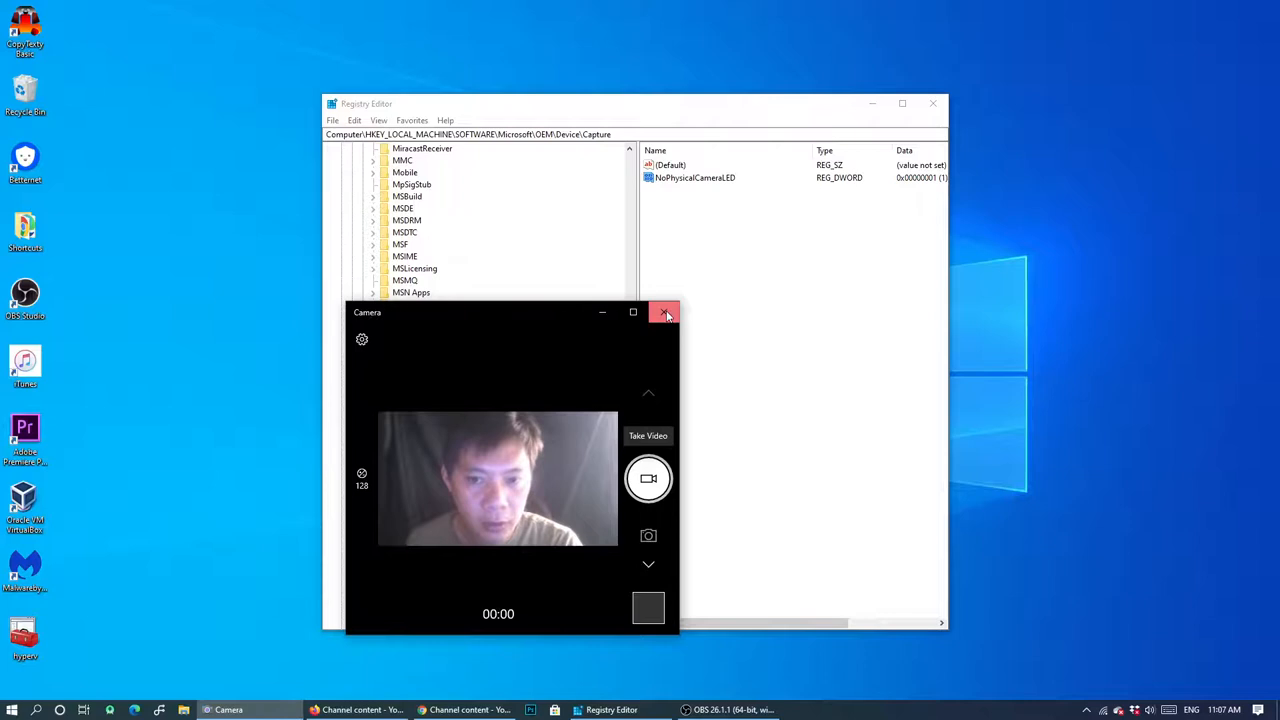
click(665, 312)
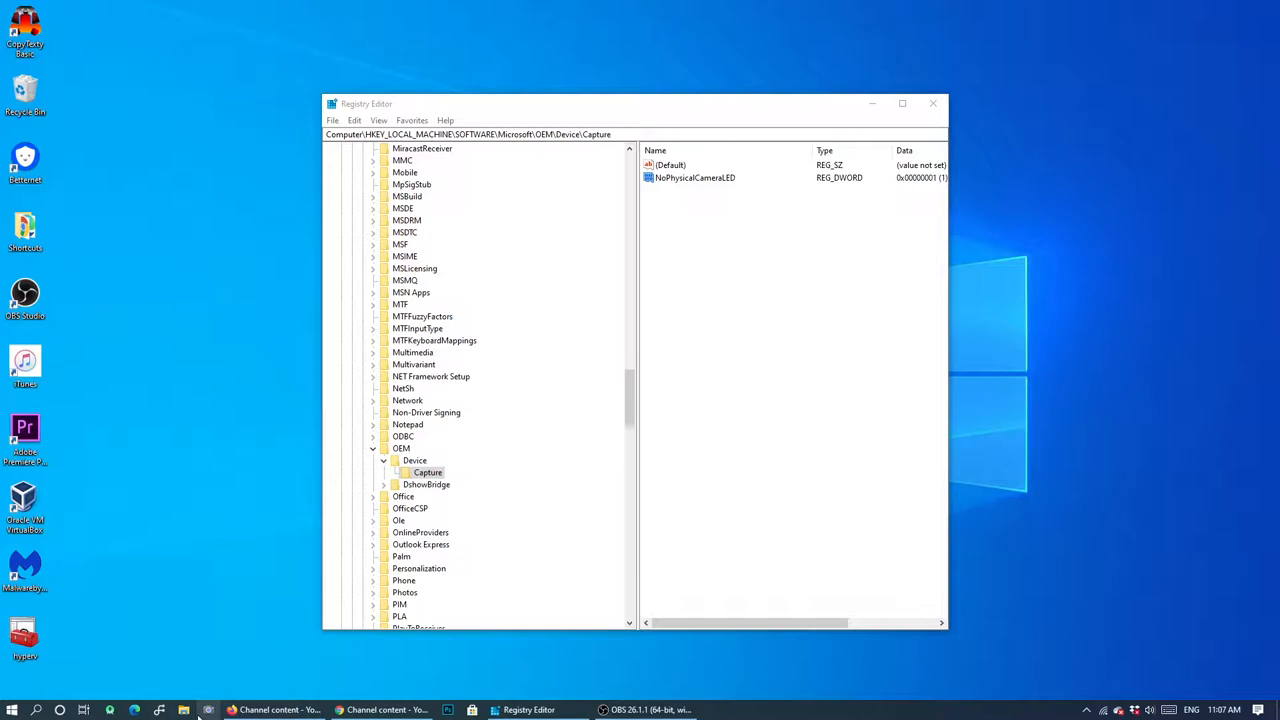
mouse_move(208, 712)
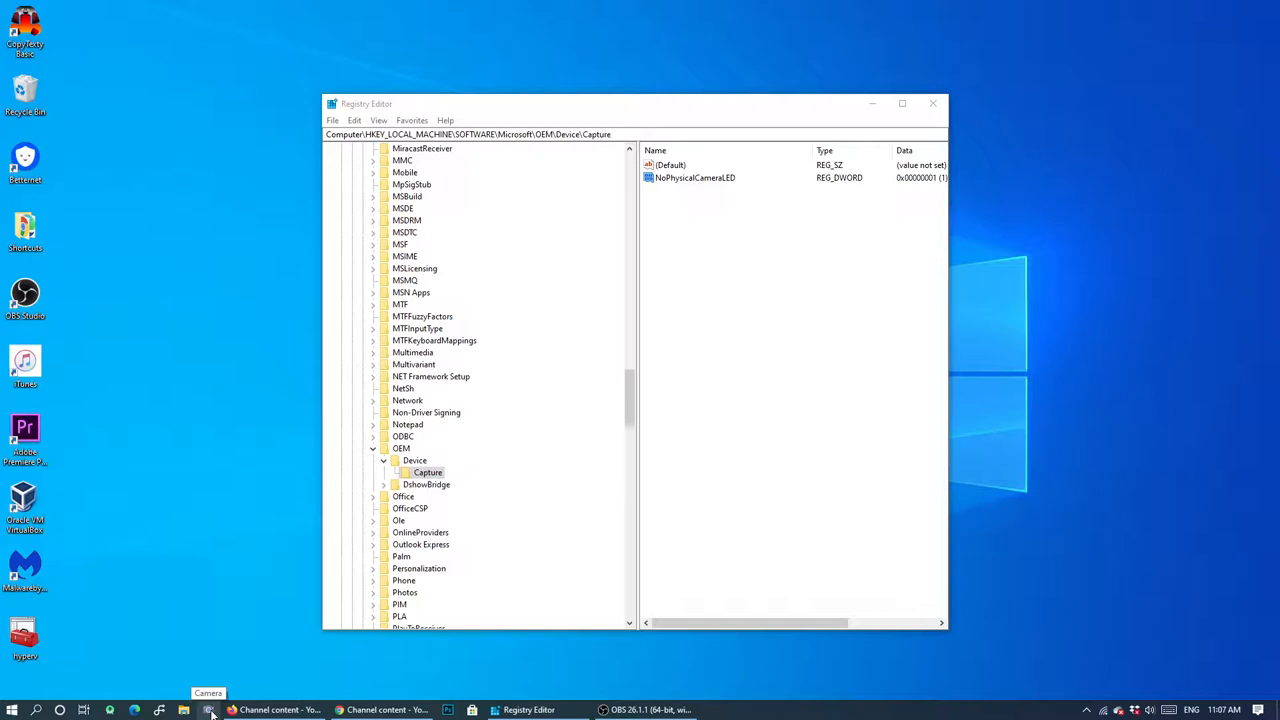
click(208, 710)
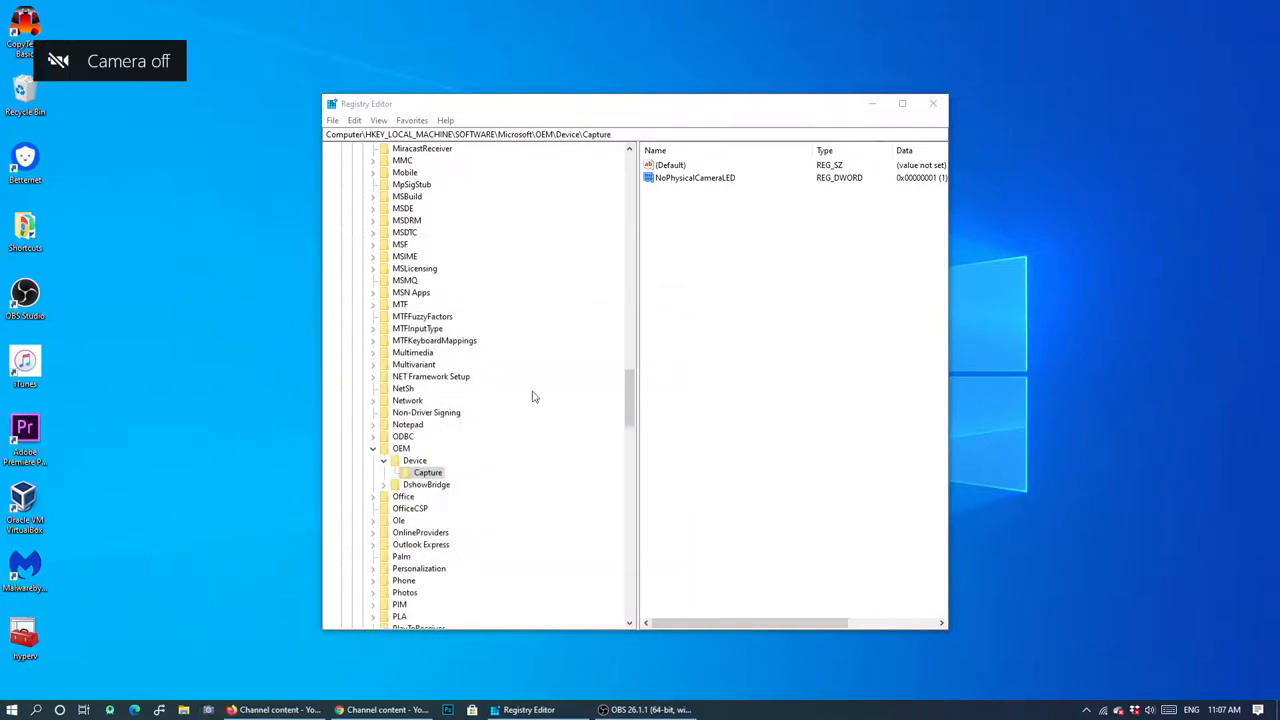
mouse_move(95, 74)
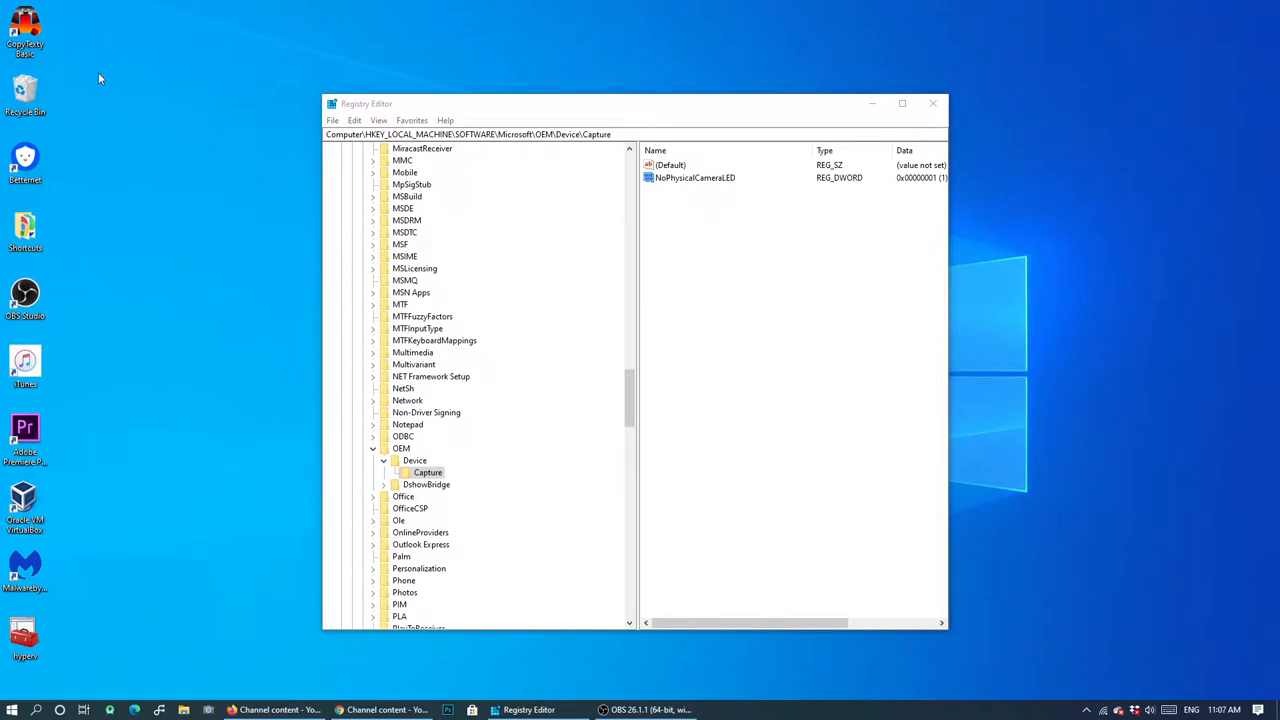
mouse_move(110, 86)
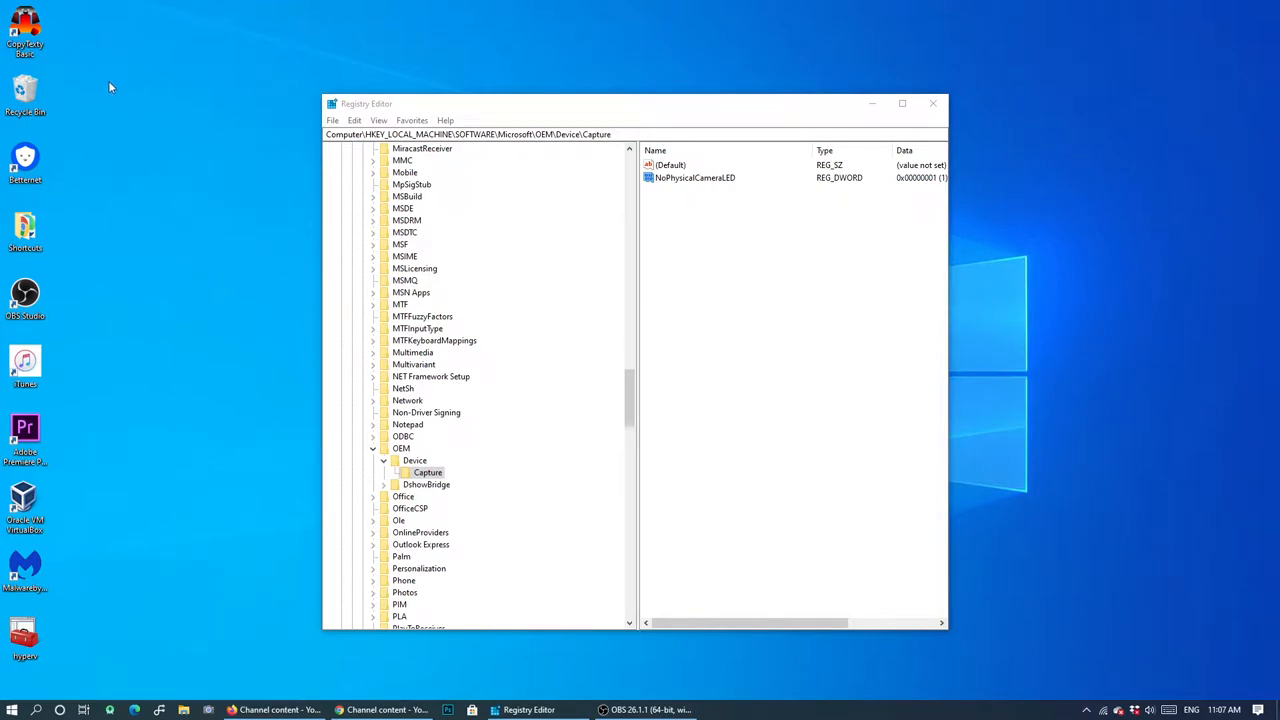
mouse_move(107, 84)
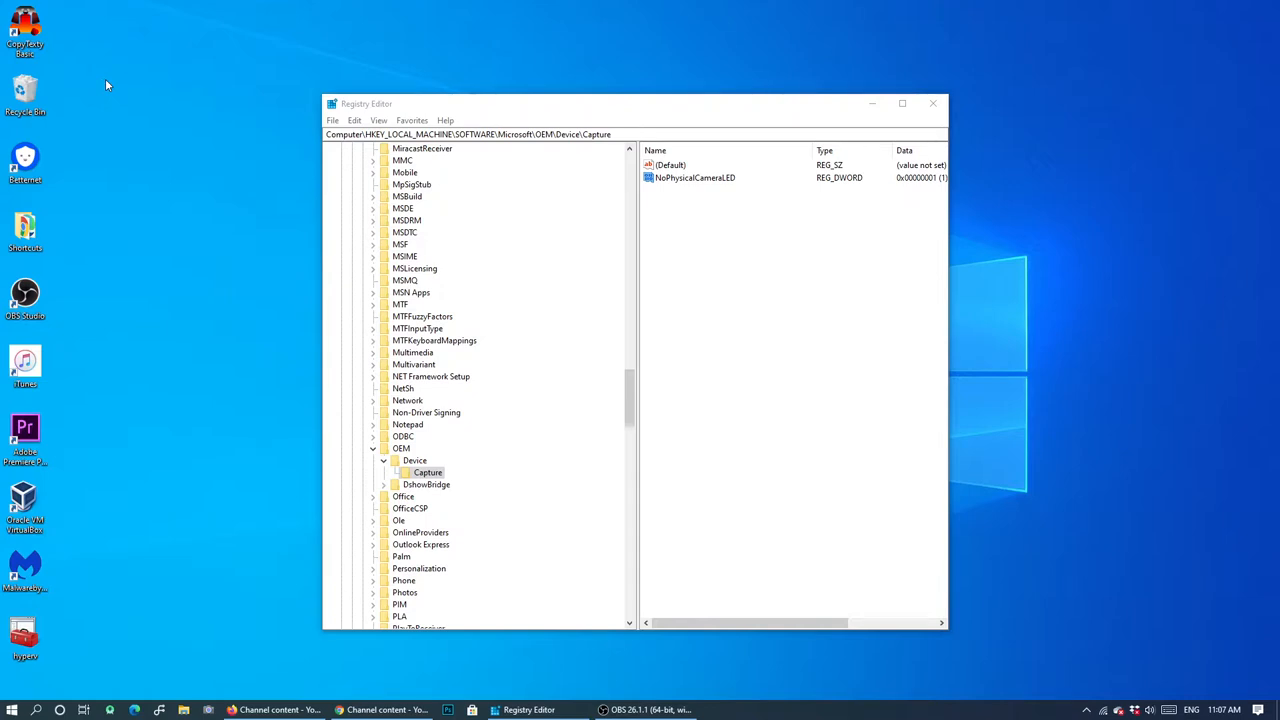
Set NoPhysicalCameraLED to 0, then check and close the Camera app.
double_click(695, 177)
text(0)
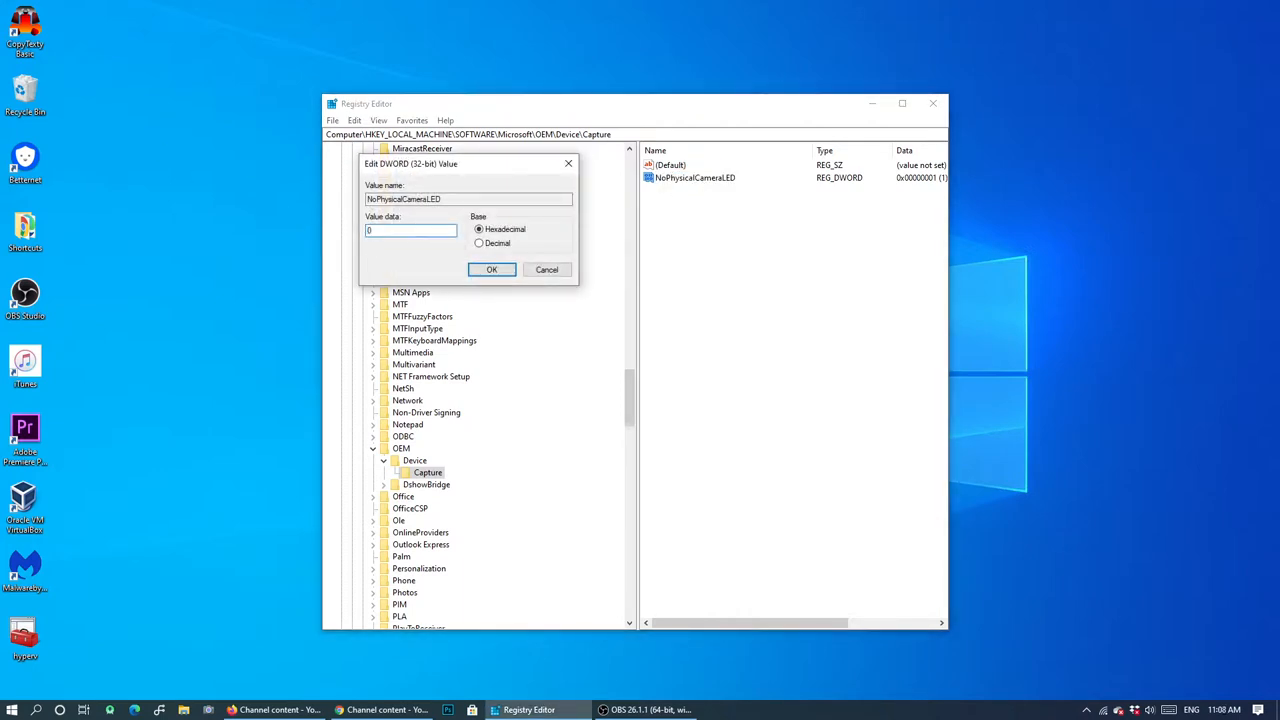
click(491, 269)
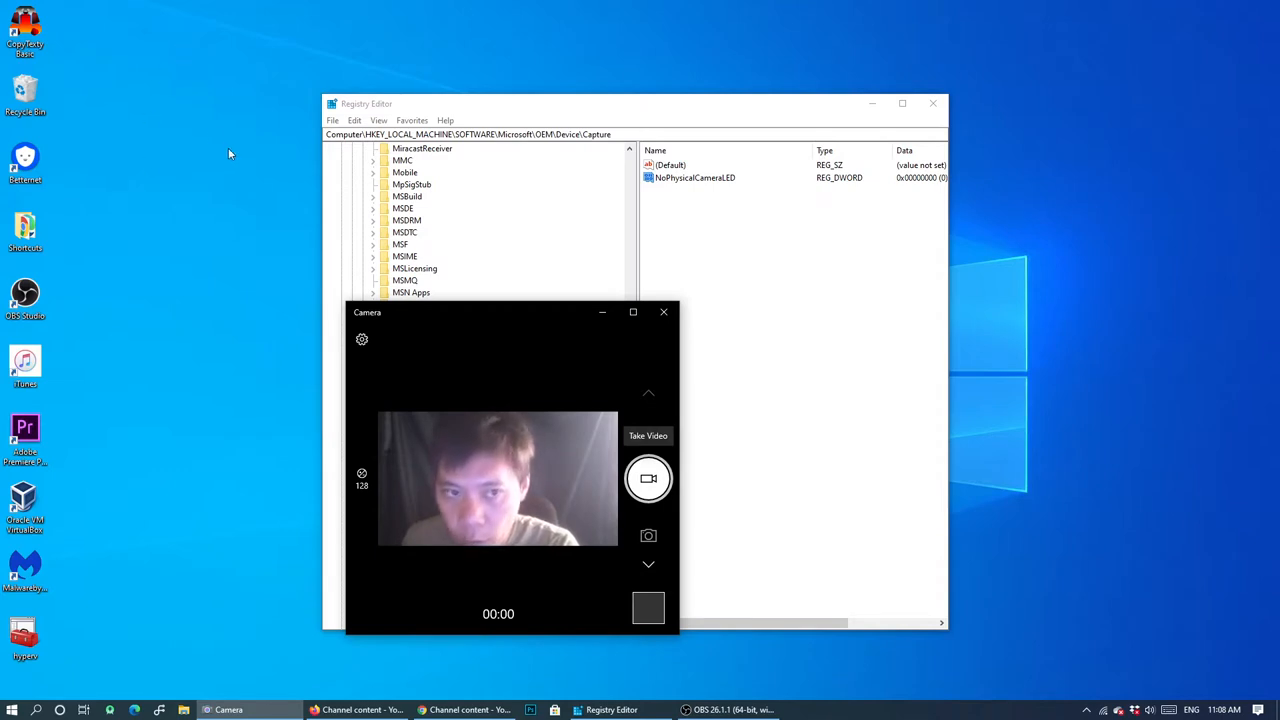
click(663, 312)
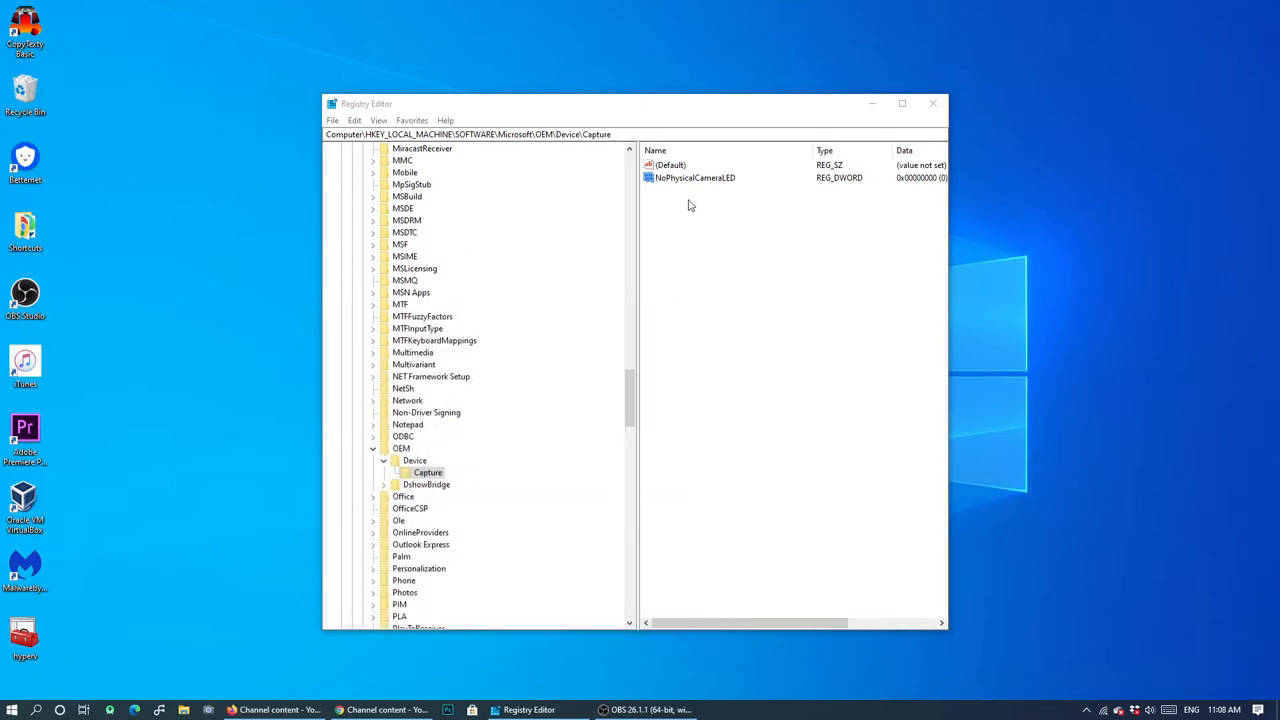
Set NoPhysicalCameraLED back to 1, see the Camera on notice, and close Camera and Registry Editor.
double_click(695, 177)
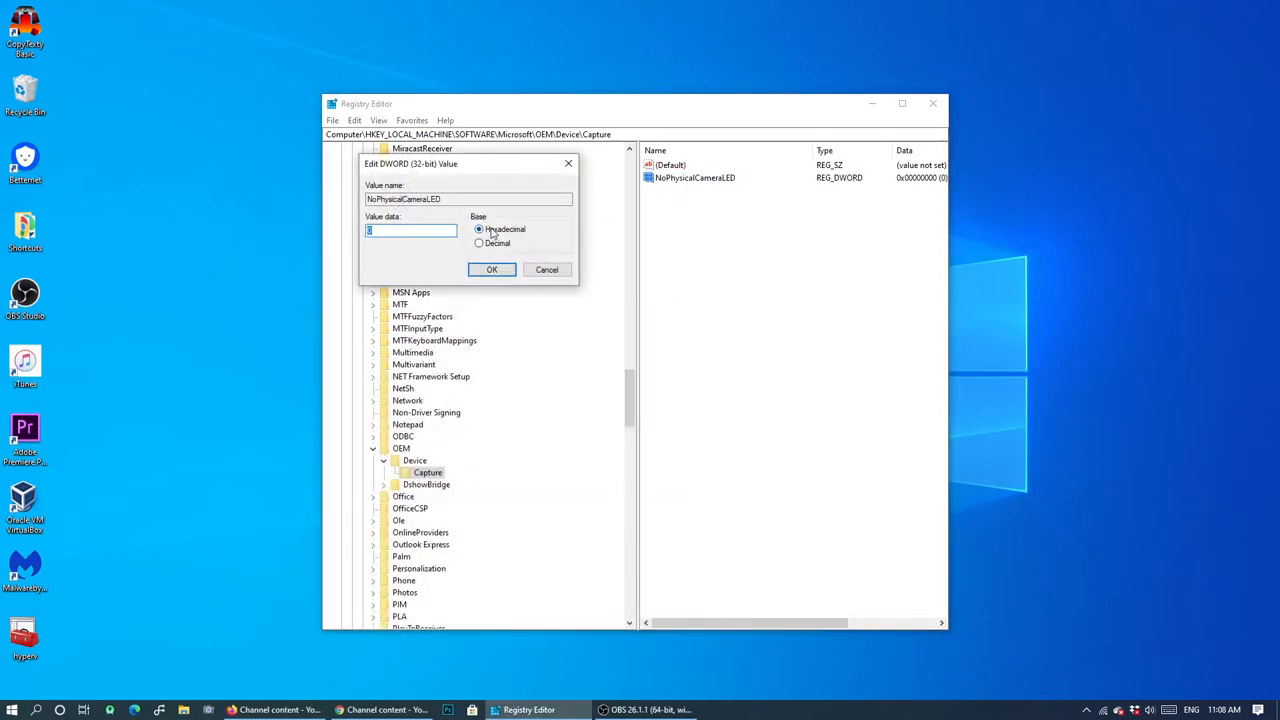
click(491, 269)
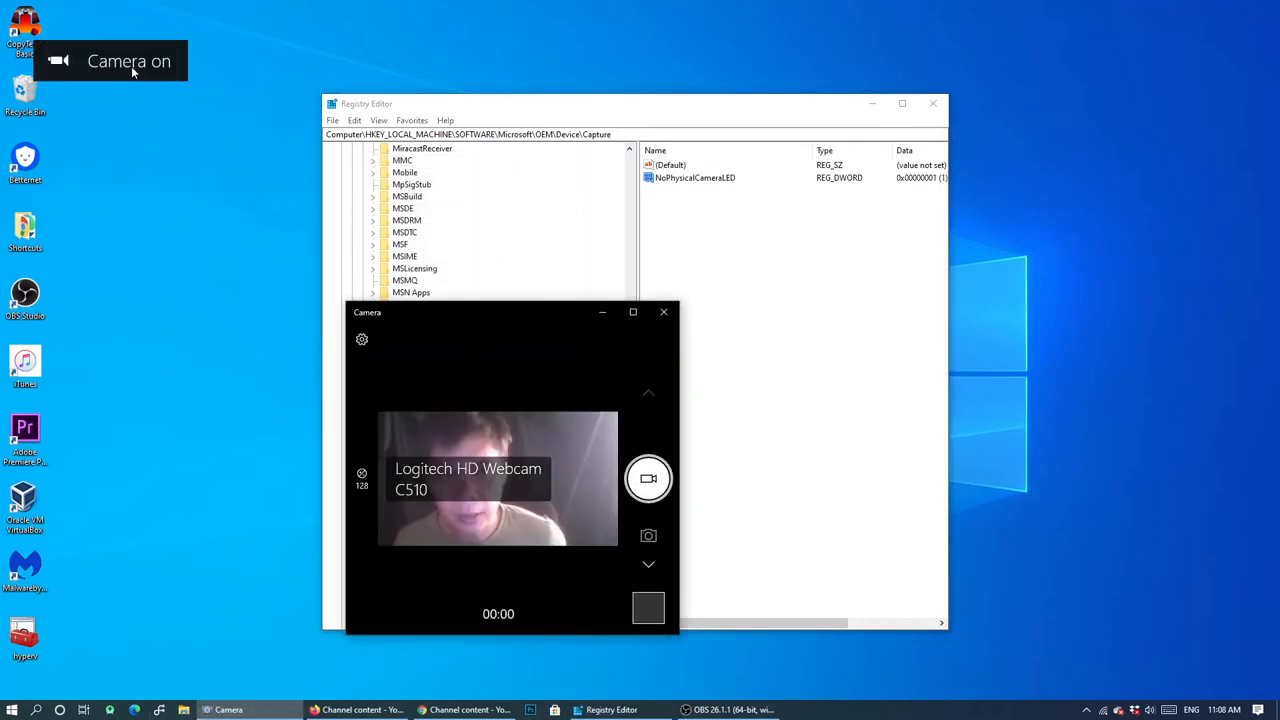
click(663, 312)
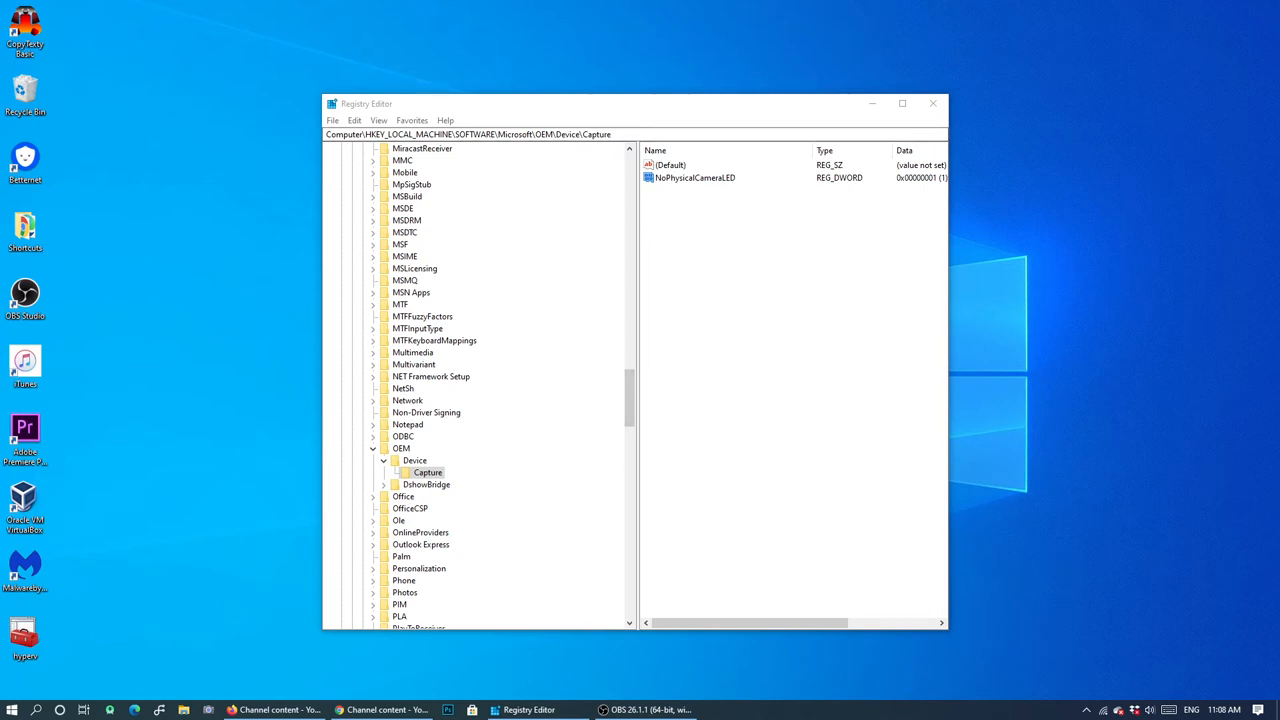
click(933, 103)
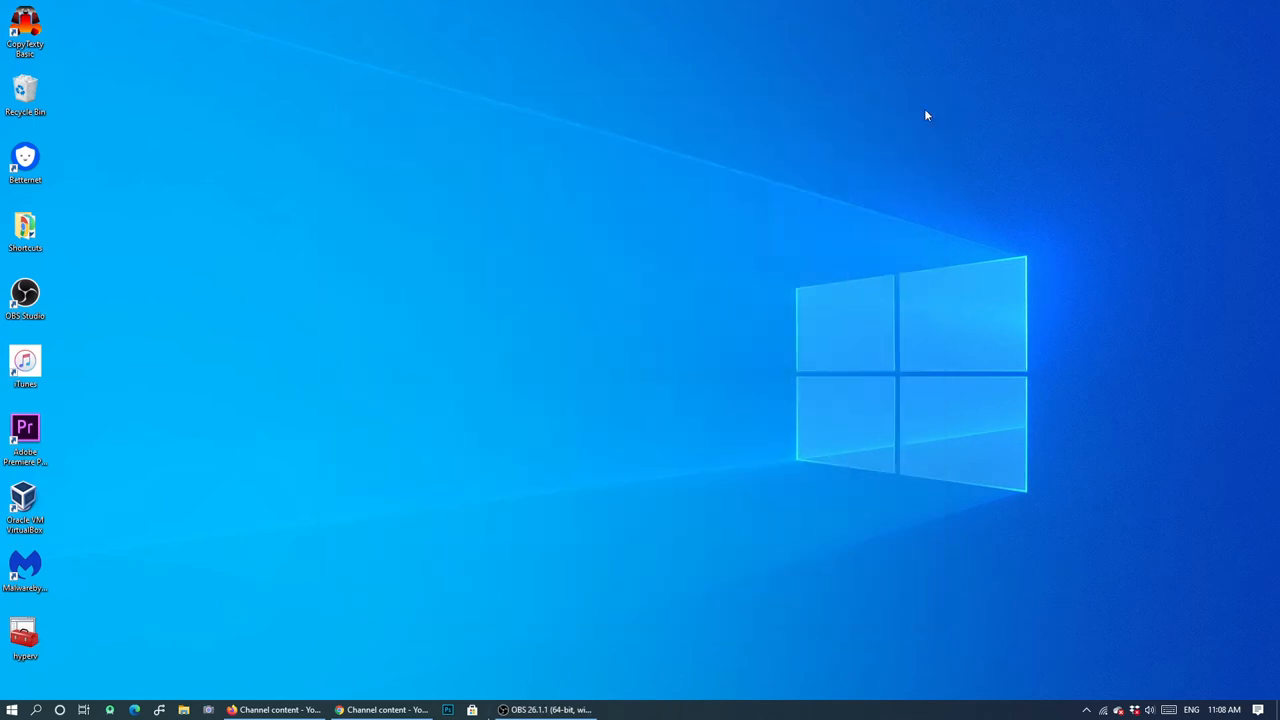